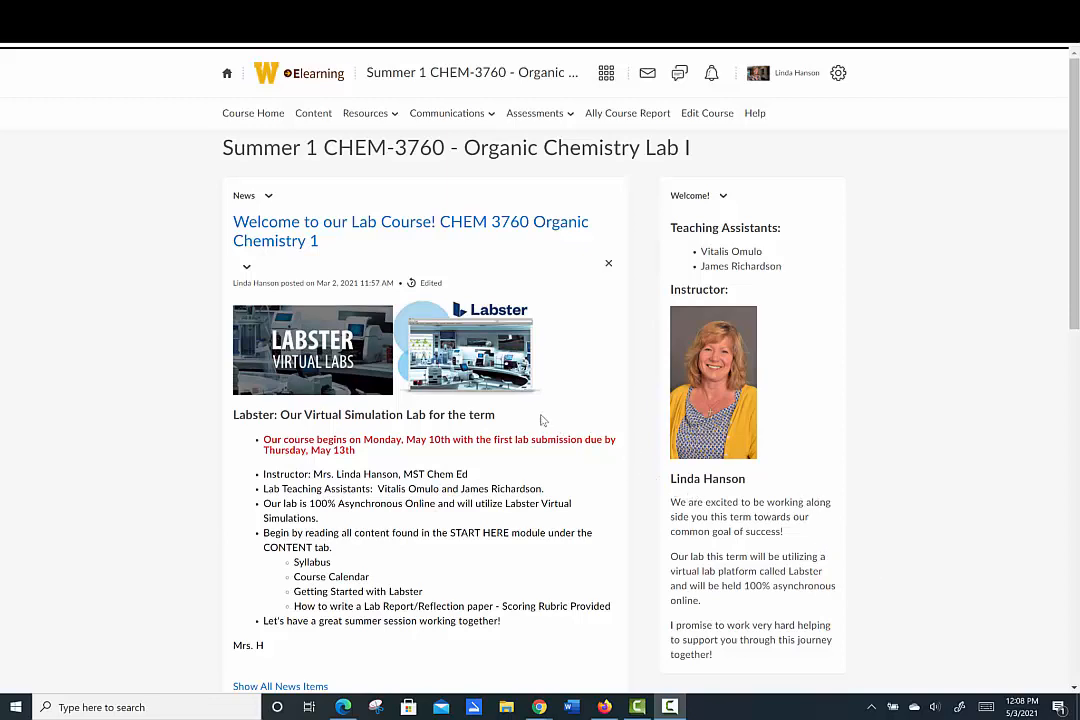
mouse_move(548, 420)
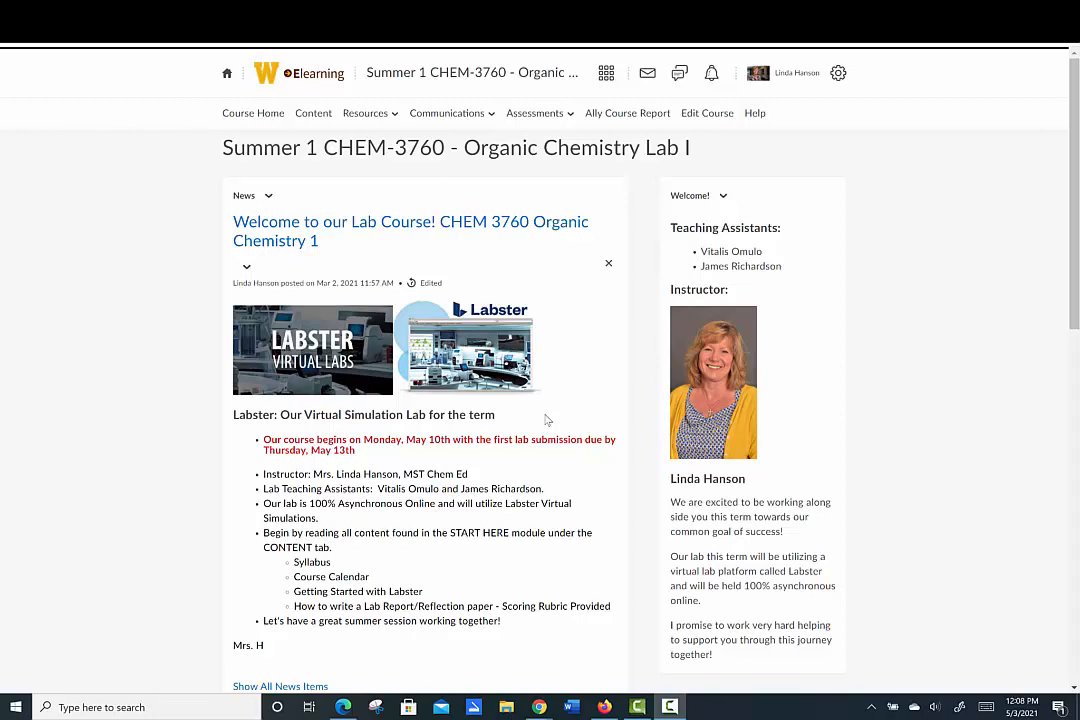
mouse_move(552, 420)
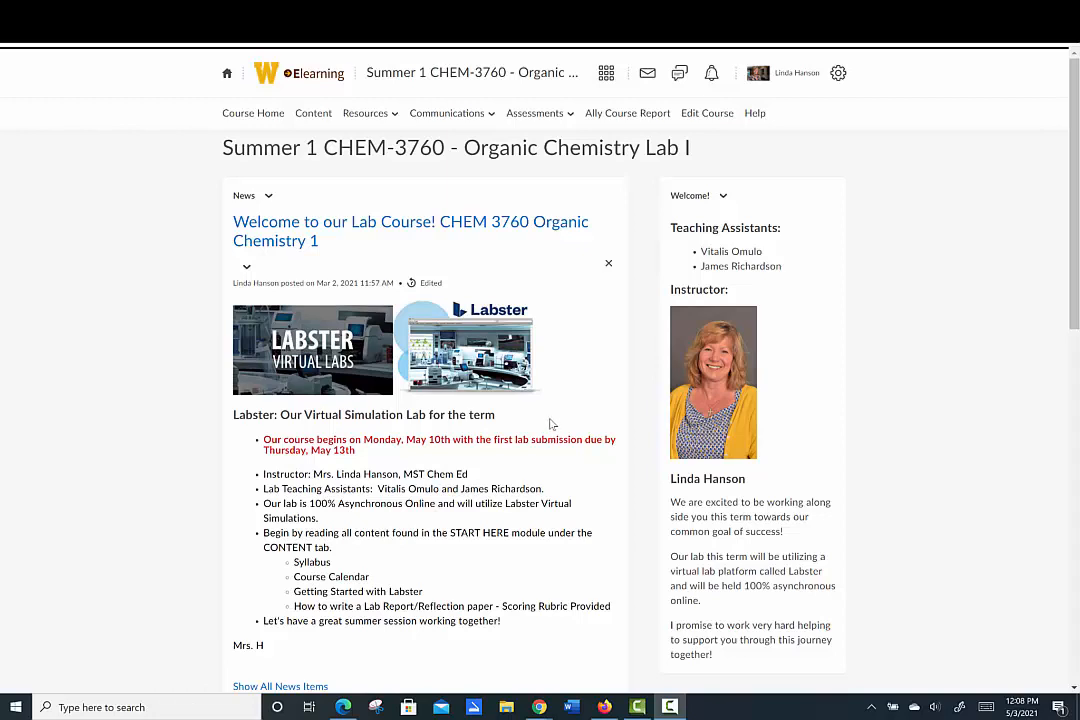
mouse_move(556, 452)
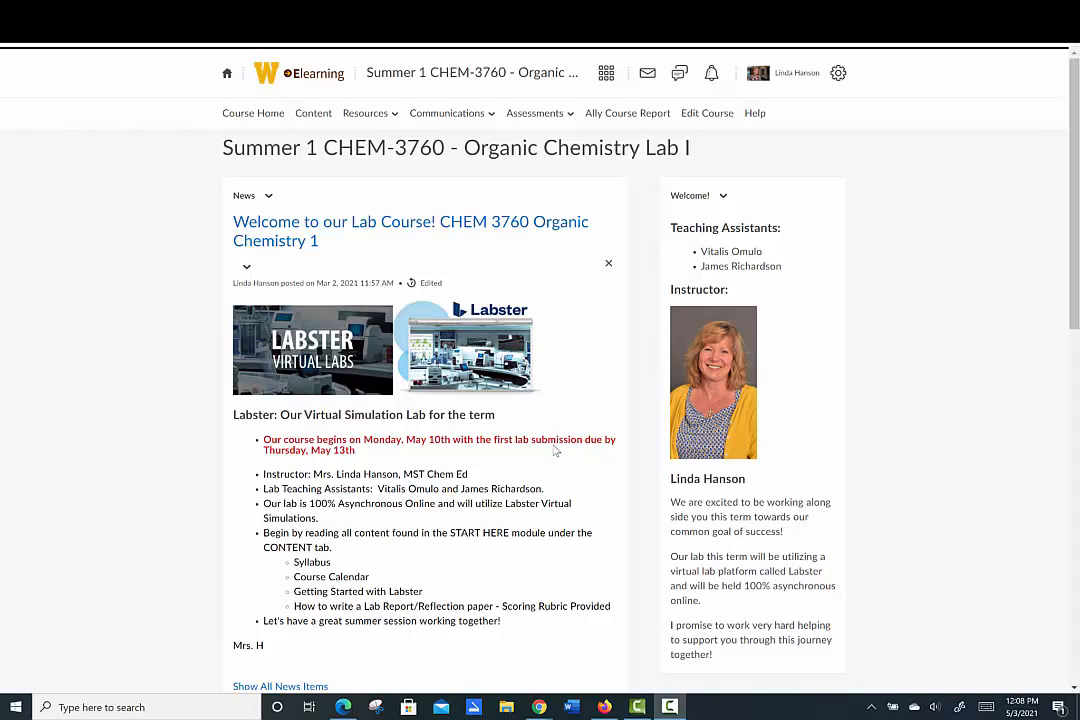
mouse_move(554, 448)
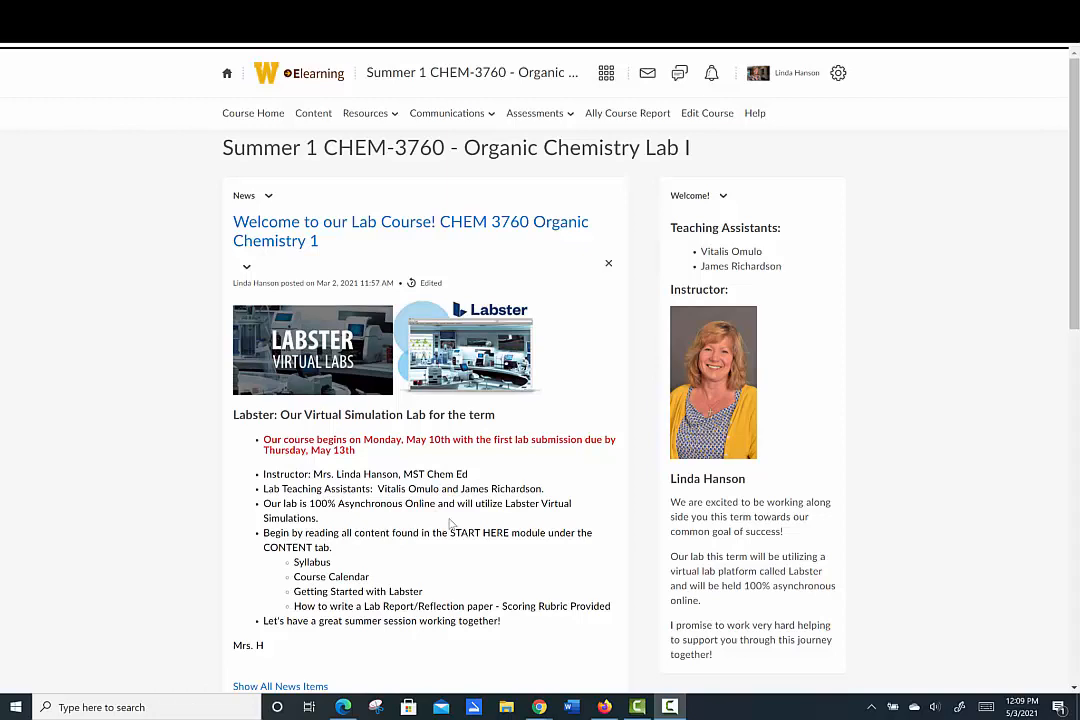
mouse_move(448, 520)
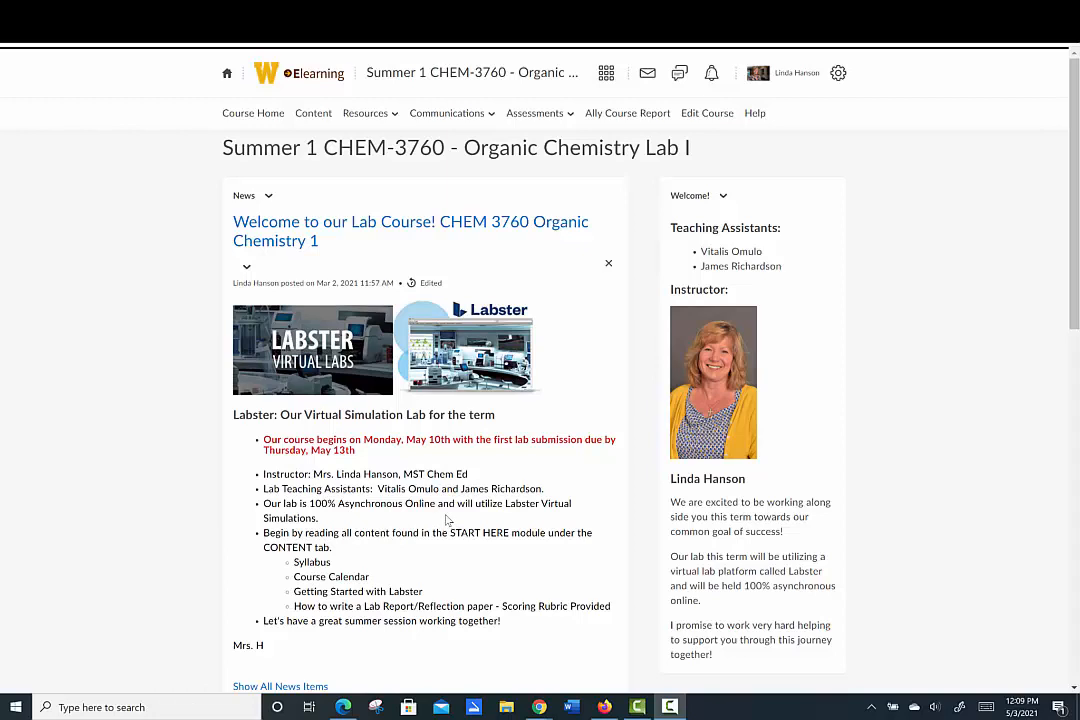
- Go to the course Content area showing the Getting Started module and its tasks list
scroll("down", 3)
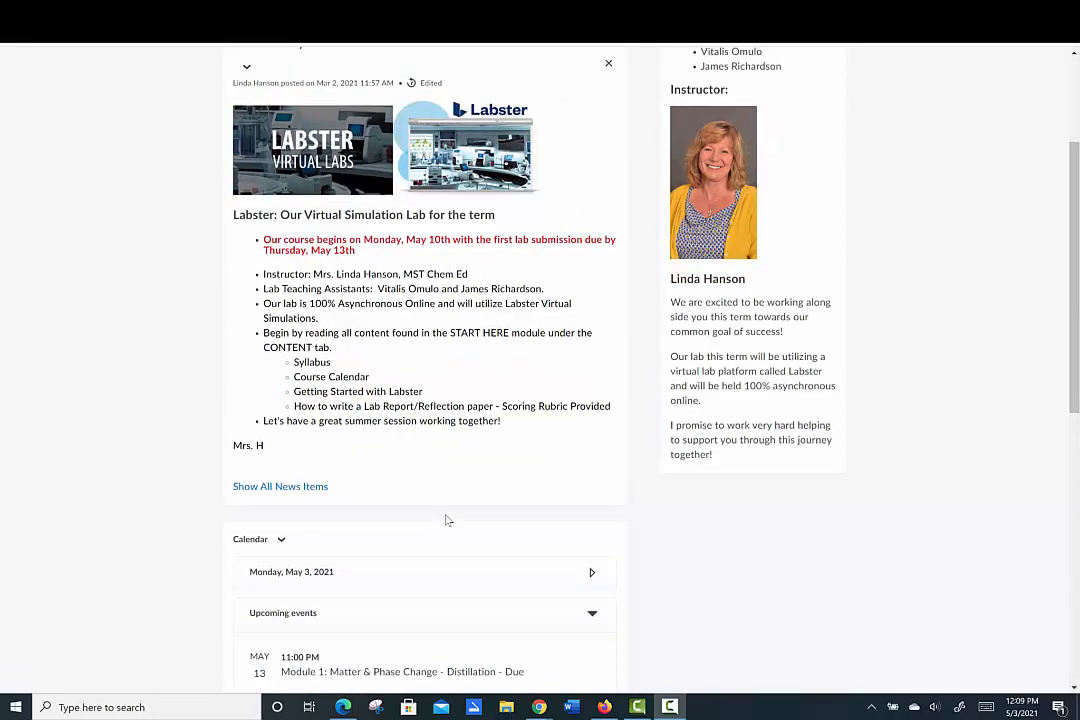
mouse_move(380, 368)
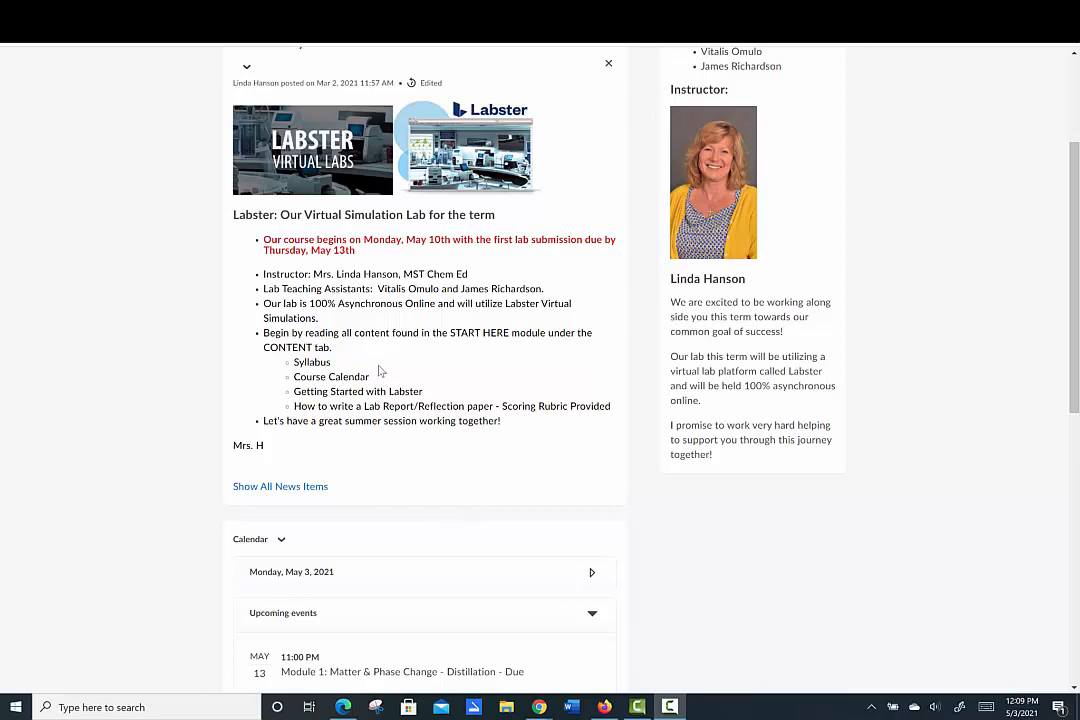
mouse_move(378, 372)
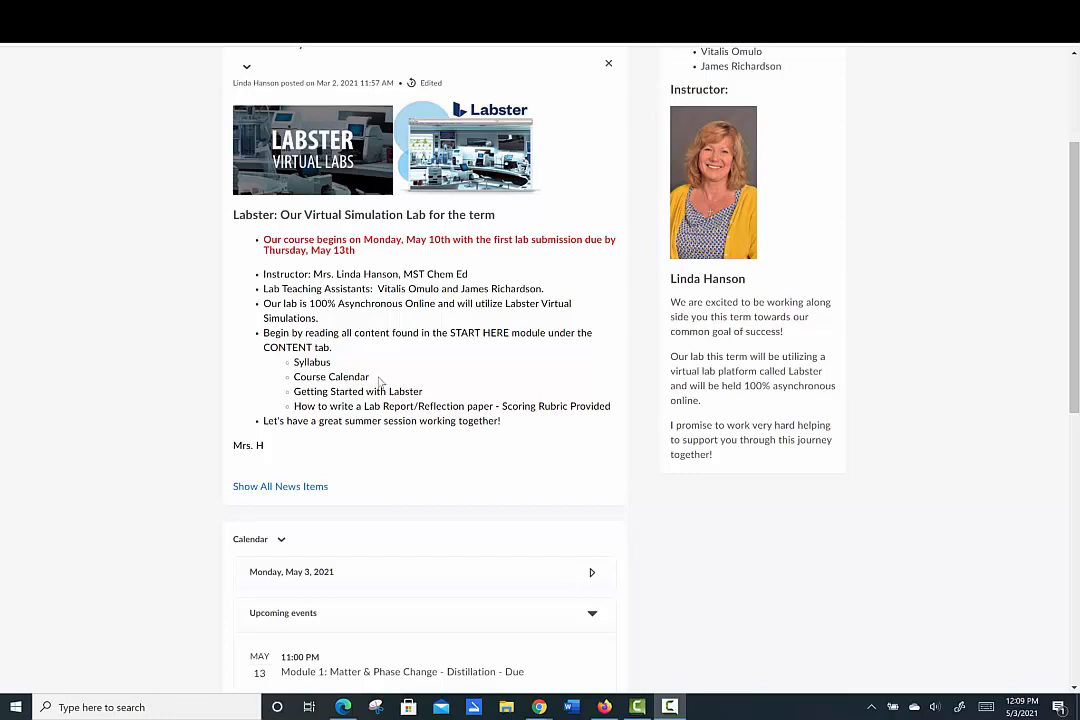
mouse_move(376, 390)
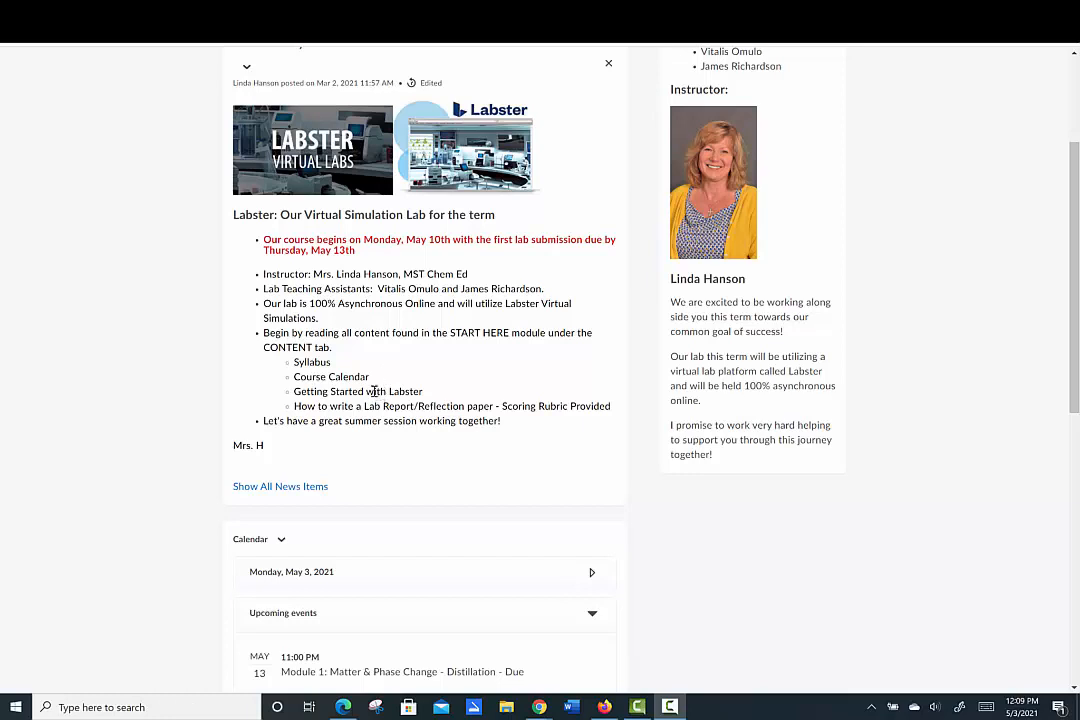
mouse_move(310, 362)
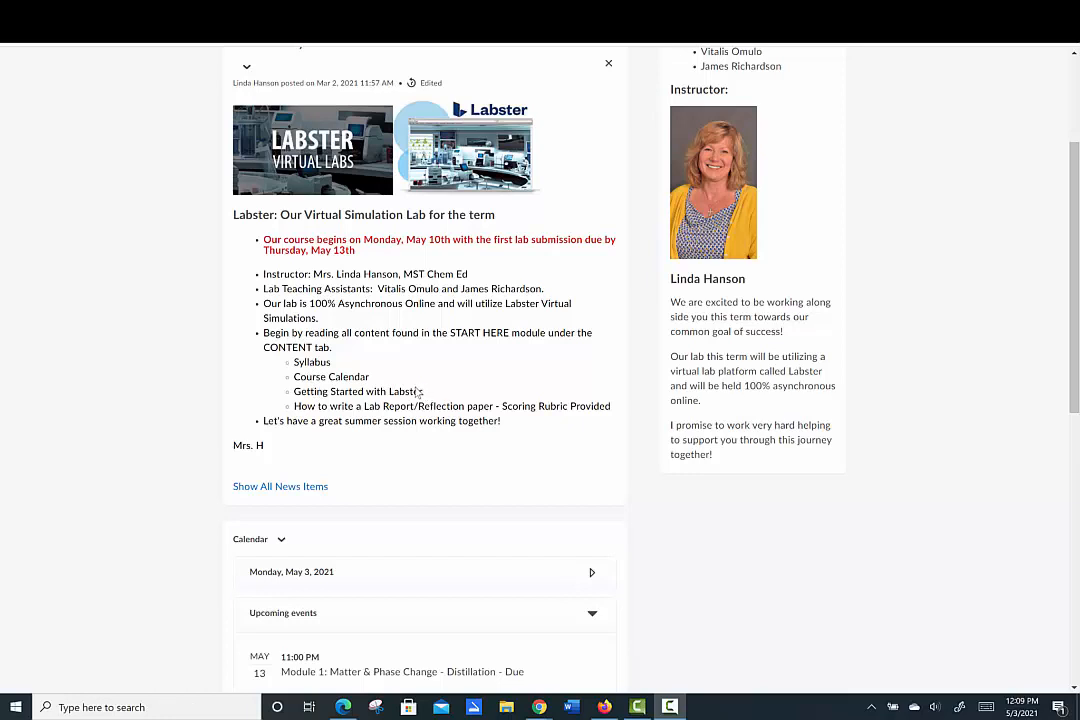
mouse_move(410, 390)
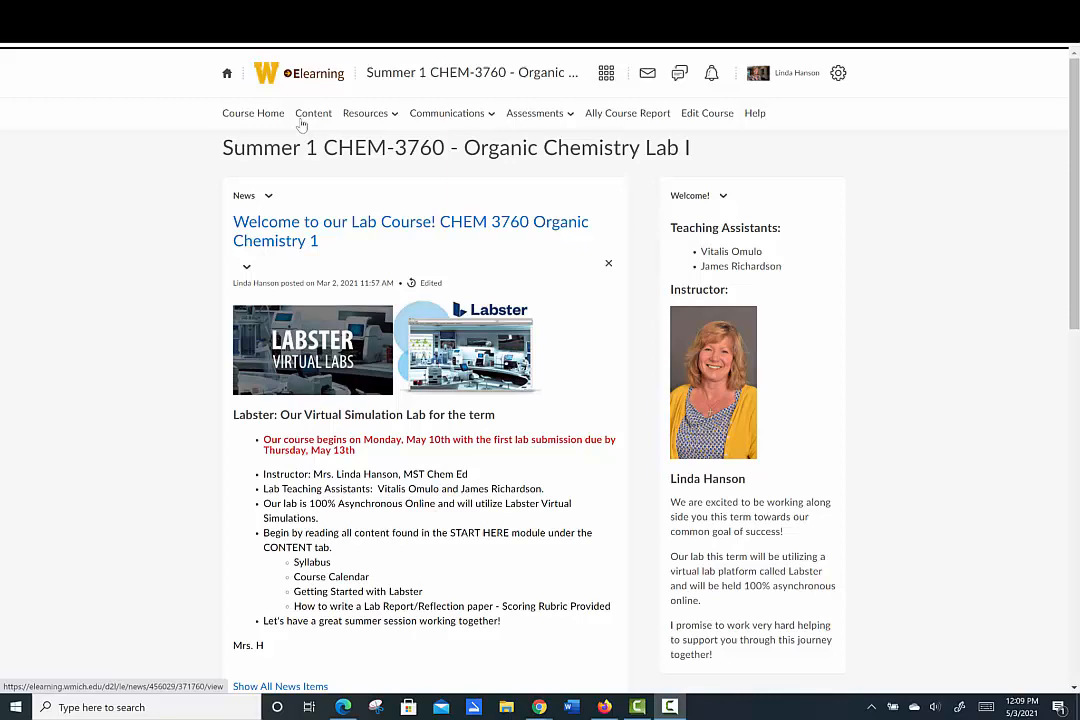
left_click(312, 112)
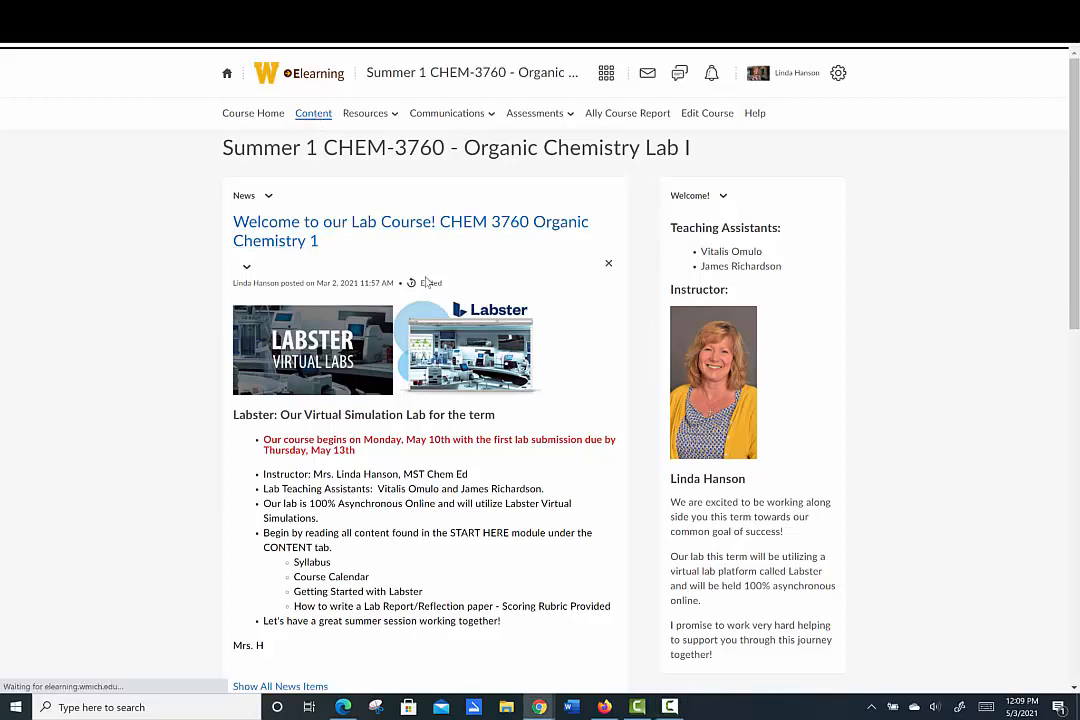
left_click(312, 112)
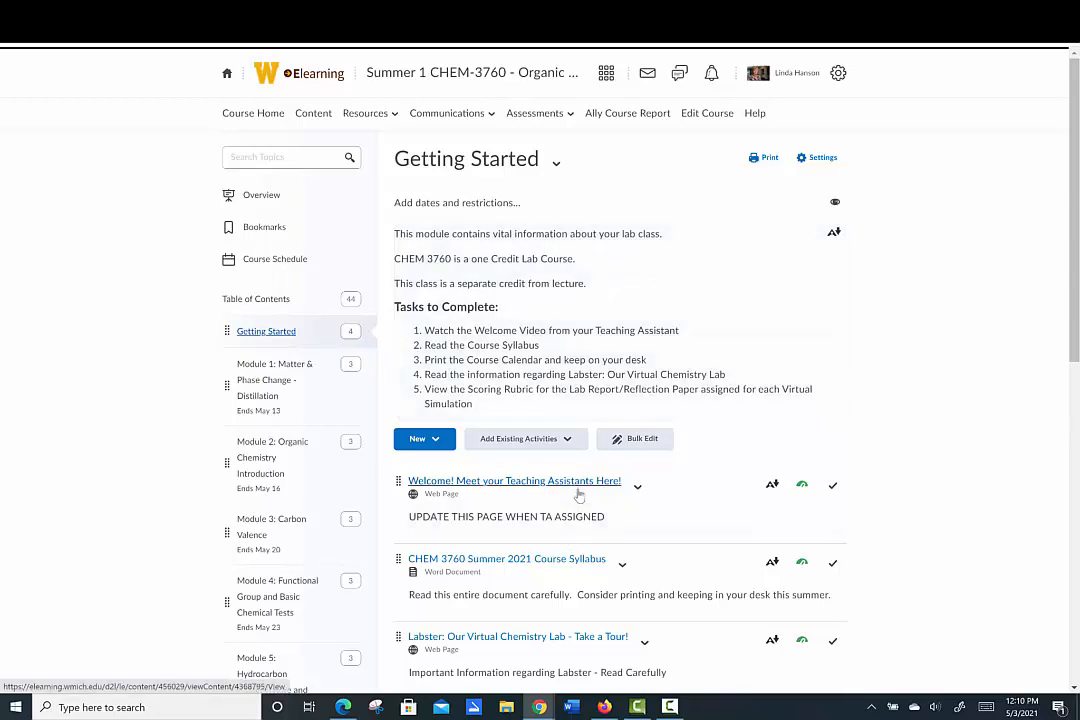
scroll("down", 3)
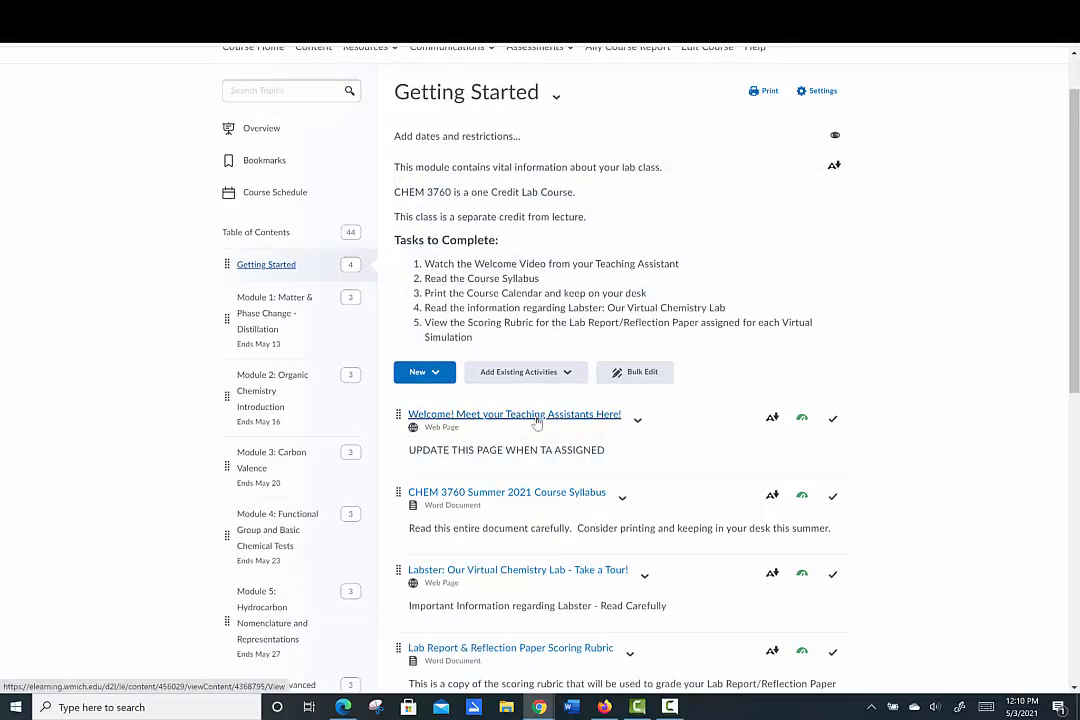
mouse_move(464, 460)
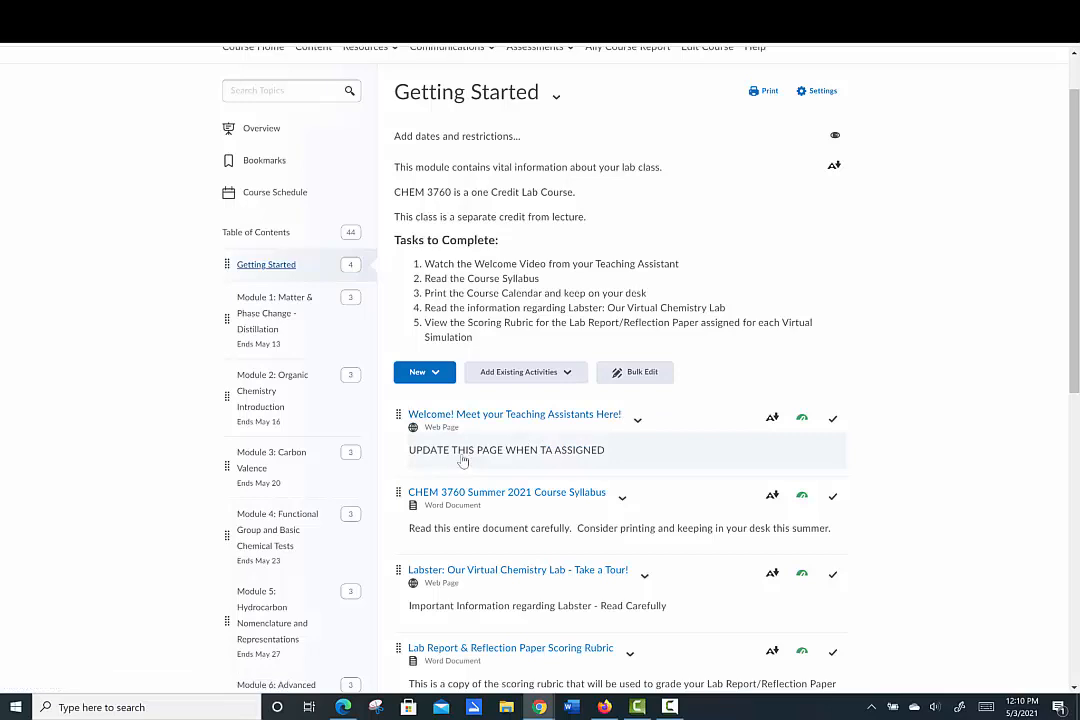
- View the welcome page introducing the teaching assistants
left_click(514, 412)
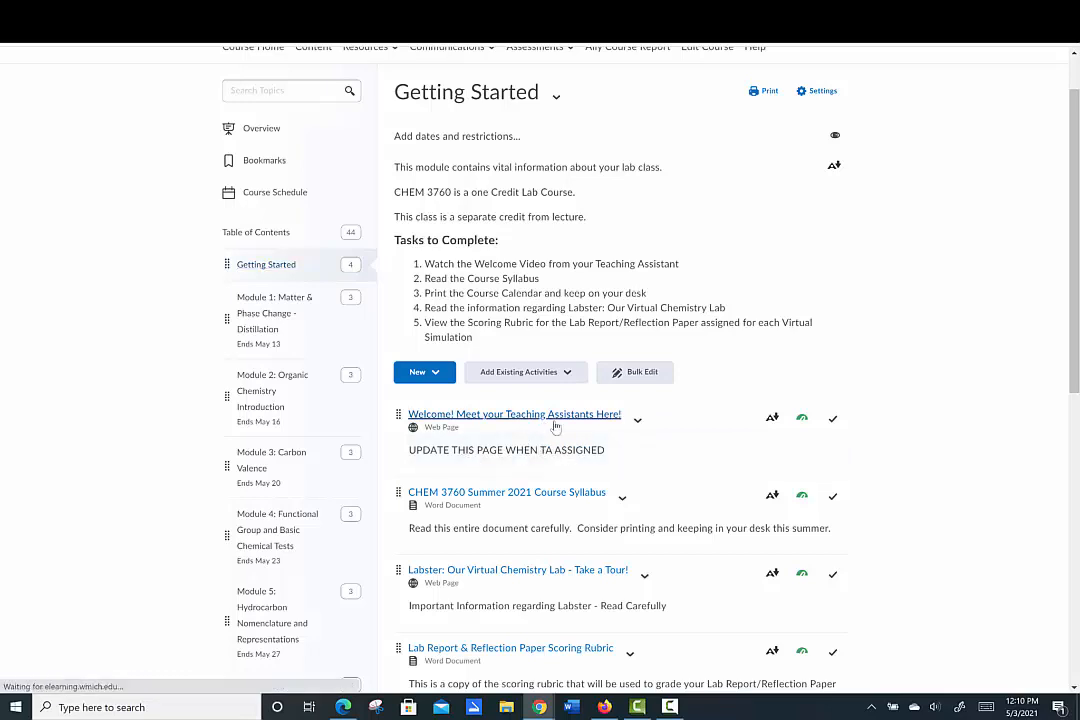
left_click(514, 412)
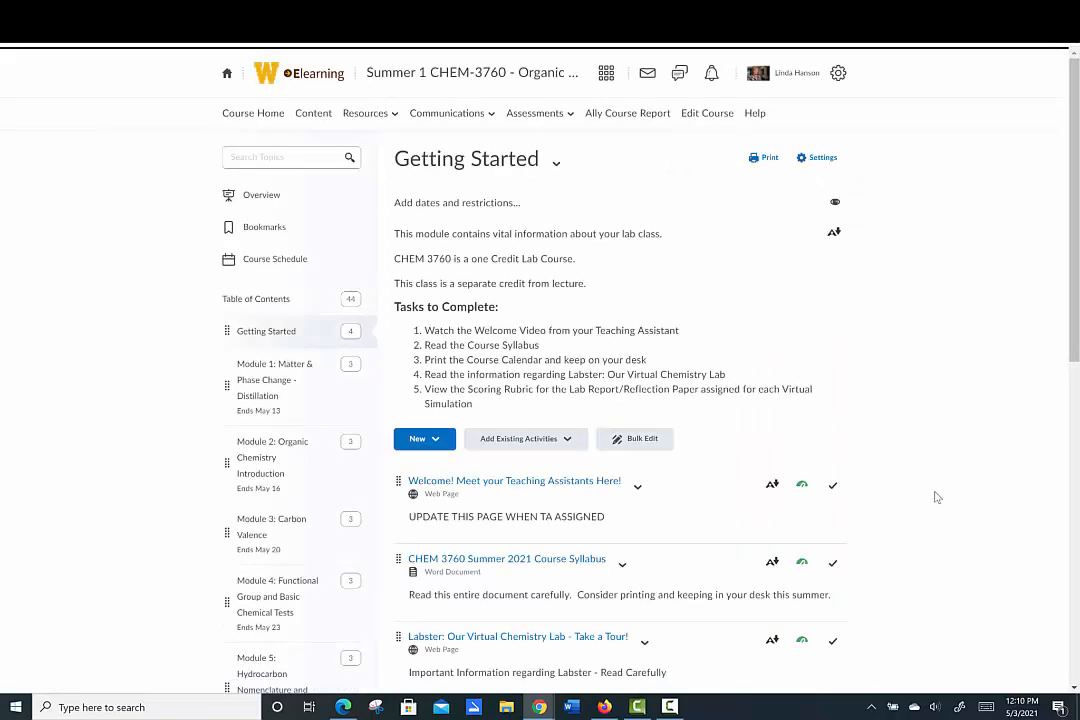
scroll("down", 3)
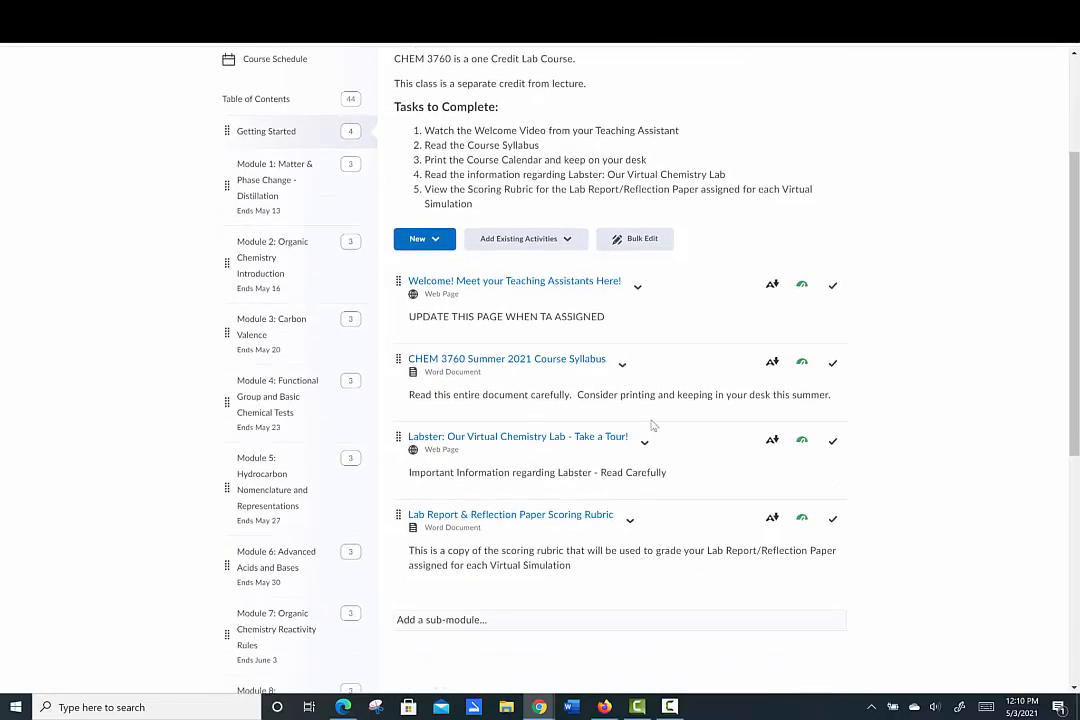
left_click(508, 358)
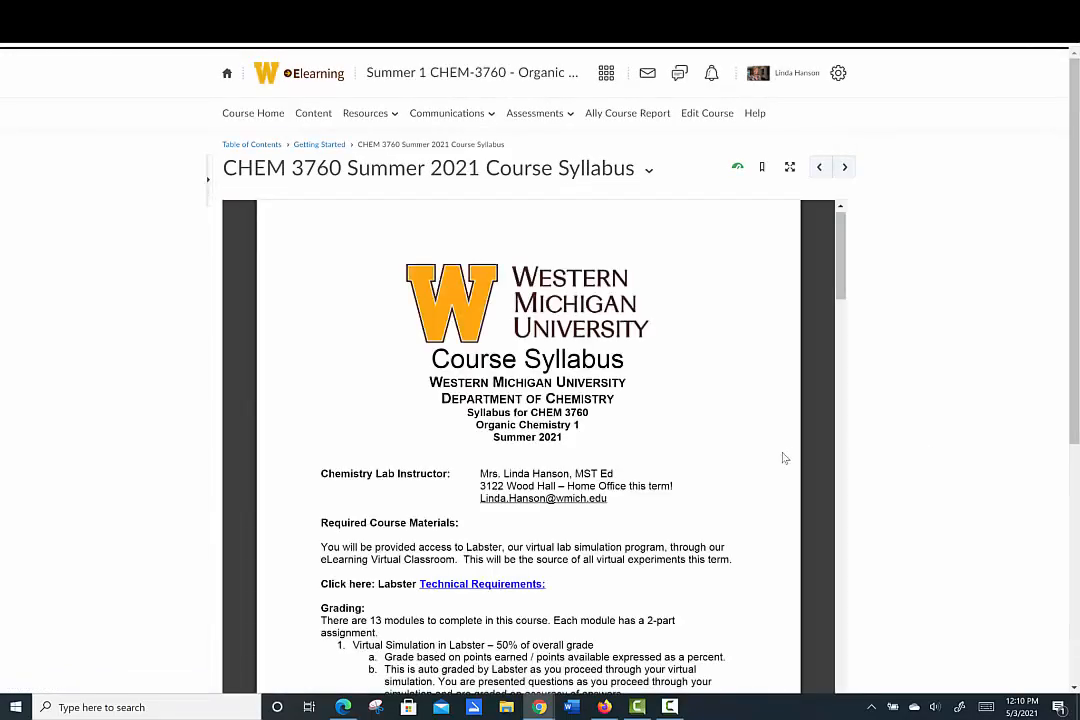
scroll("down", 3)
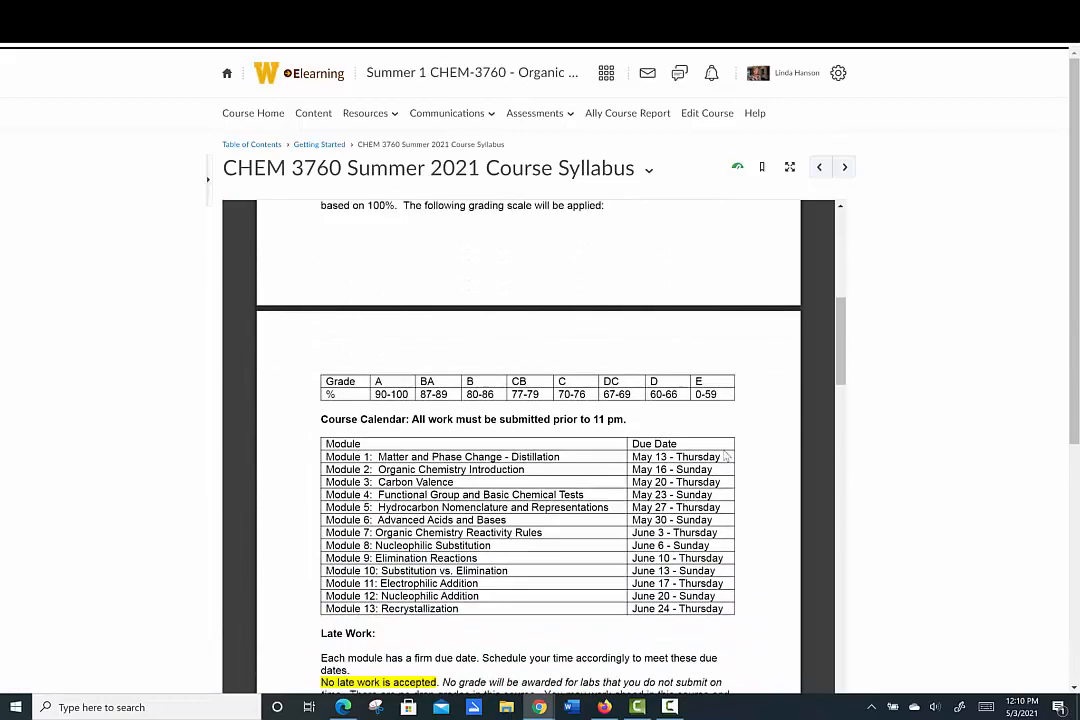
scroll("down", 3)
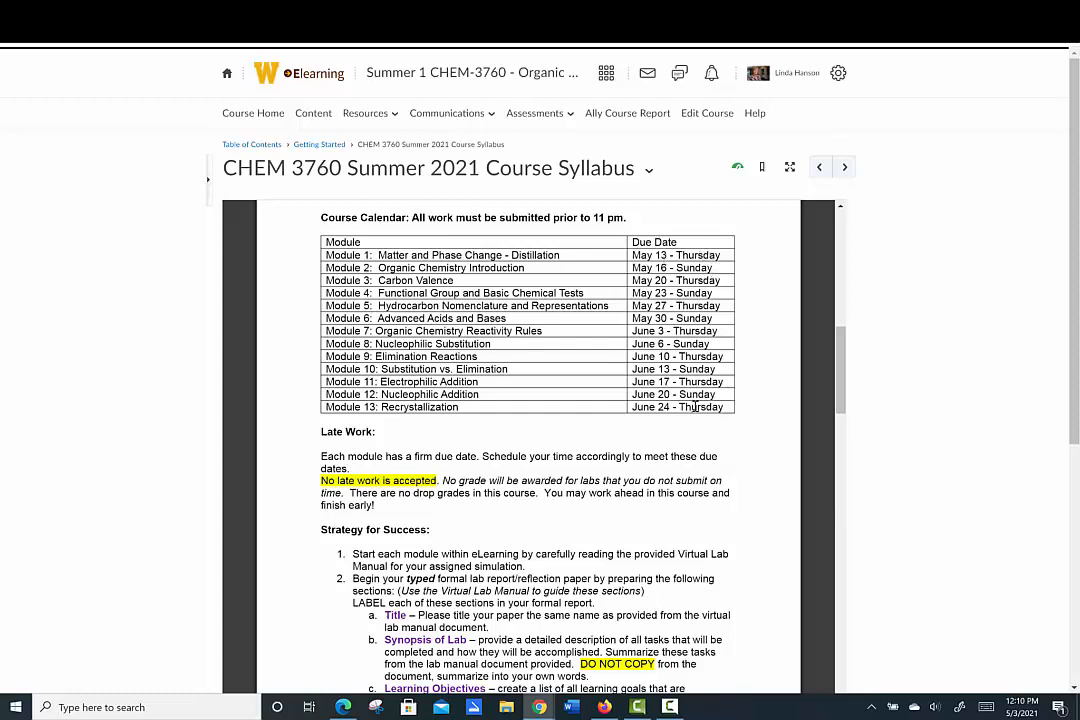
scroll("down", 3)
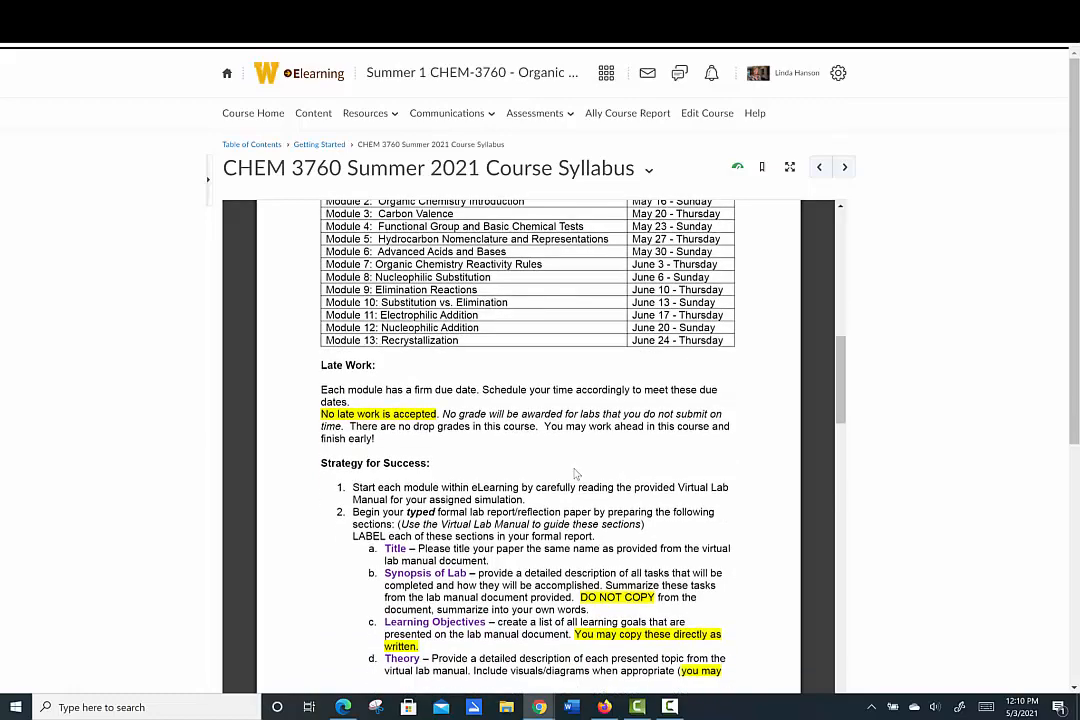
scroll("down", 3)
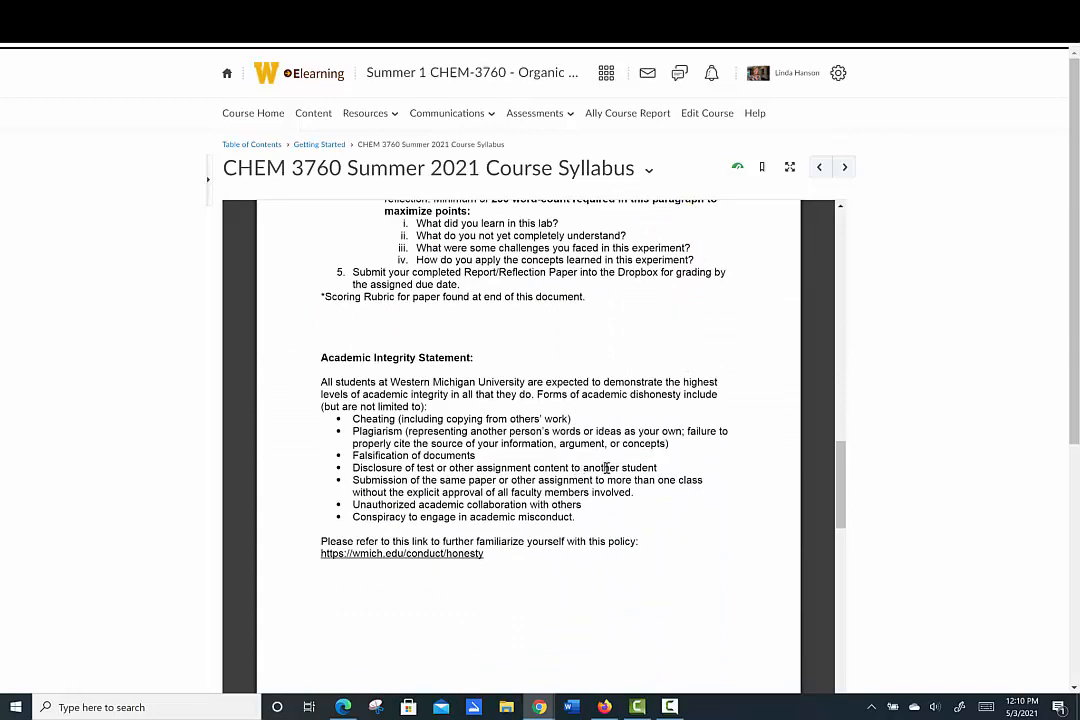
scroll("down", 3)
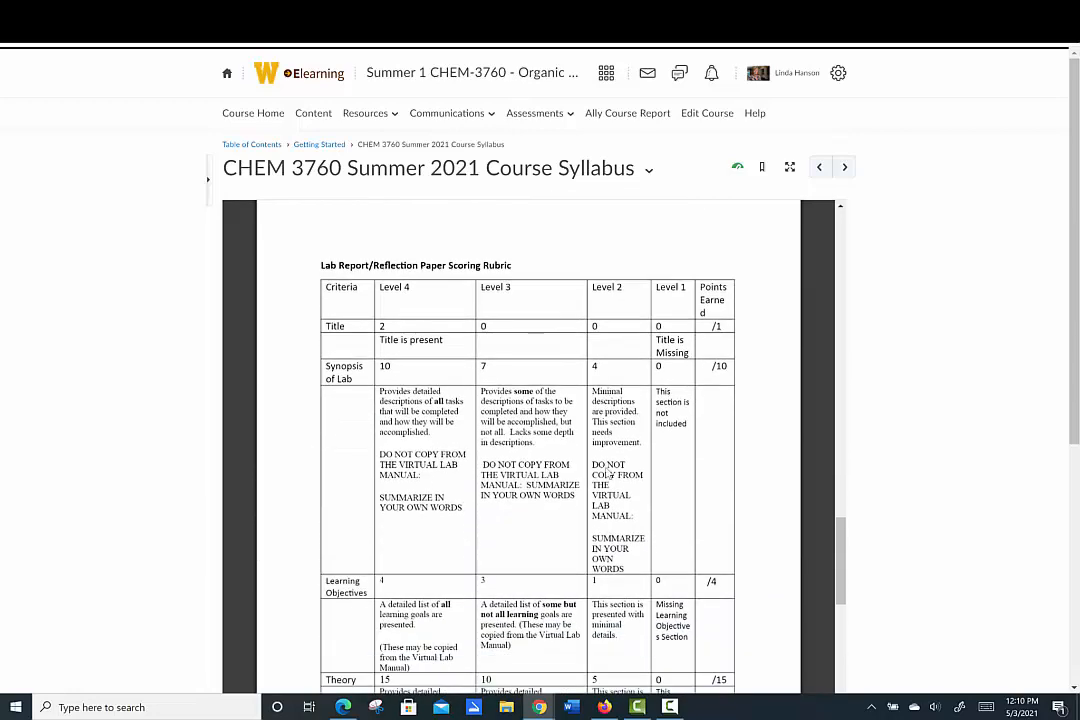
scroll("down", 3)
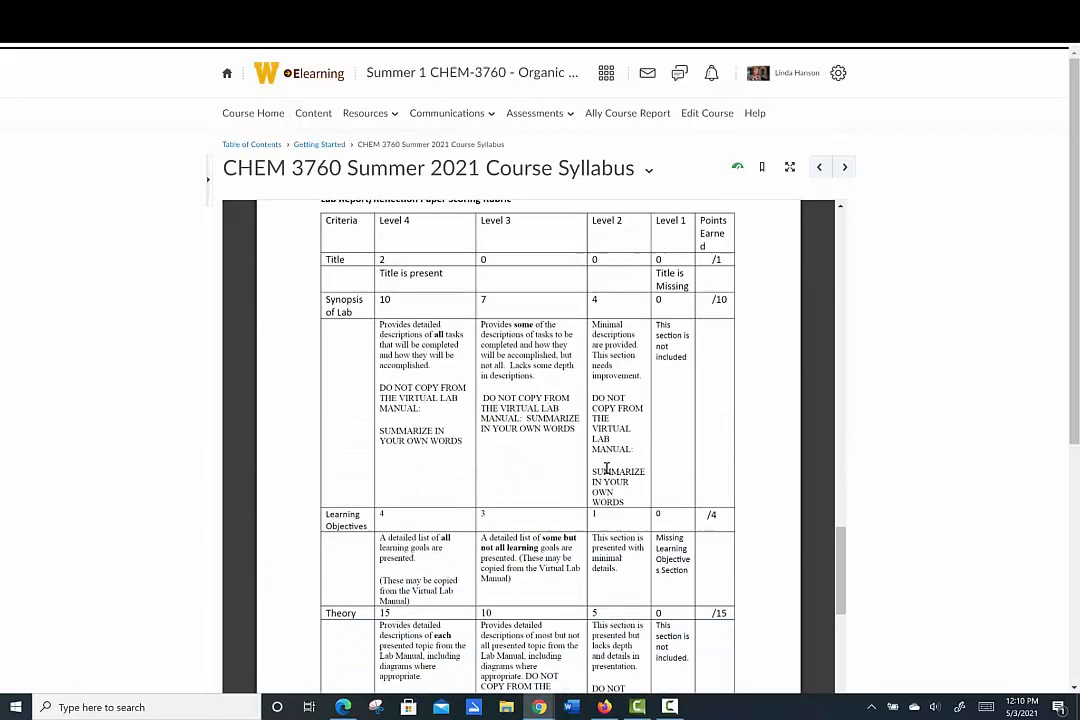
scroll("down", 3)
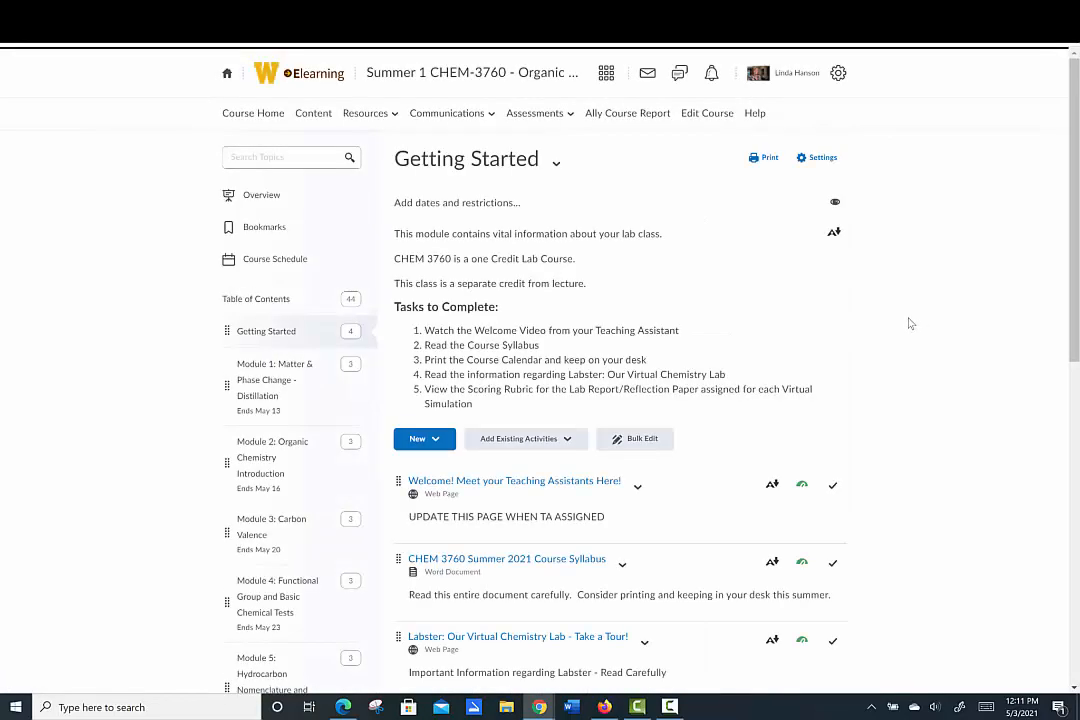
mouse_move(950, 380)
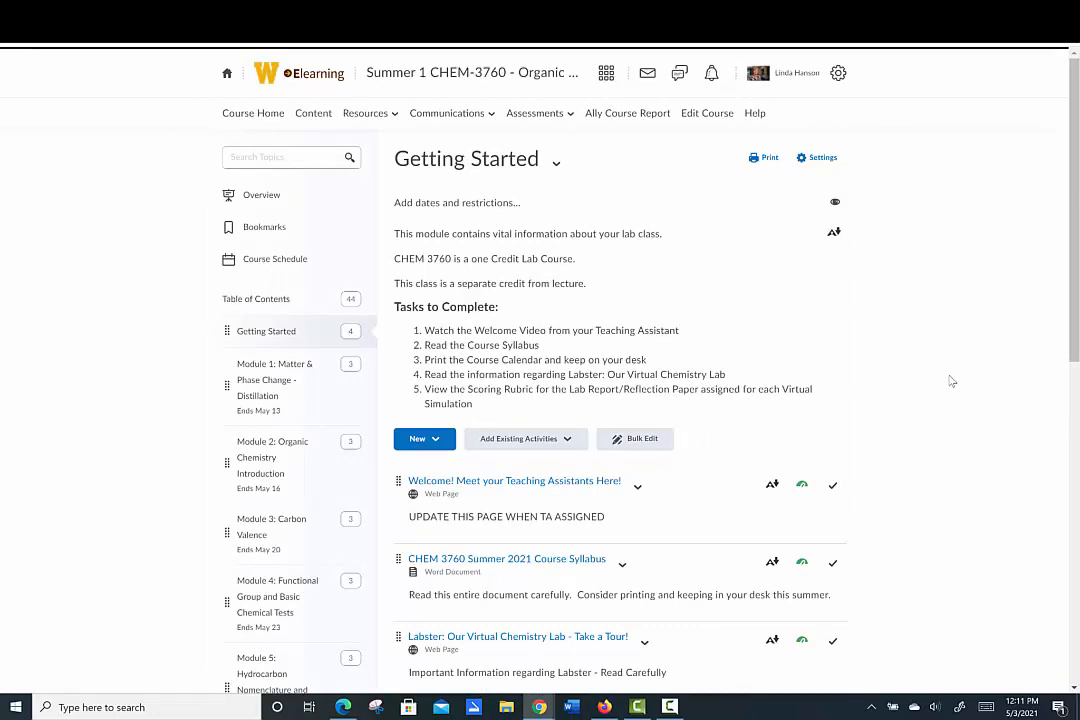
scroll("down", 3)
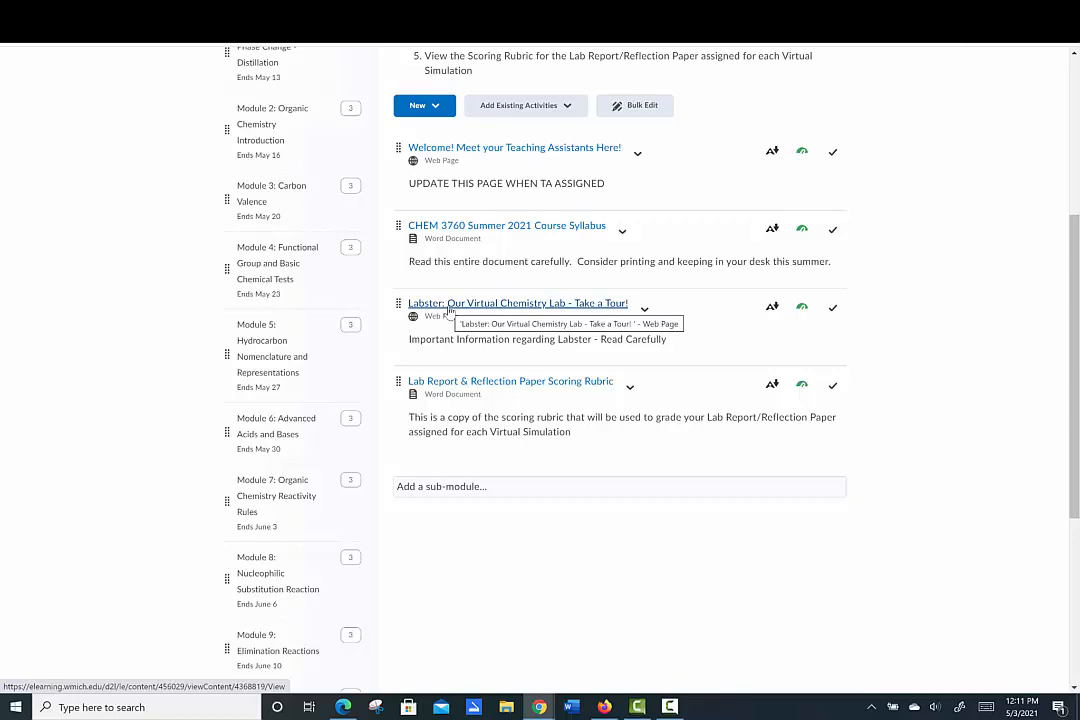
mouse_move(450, 312)
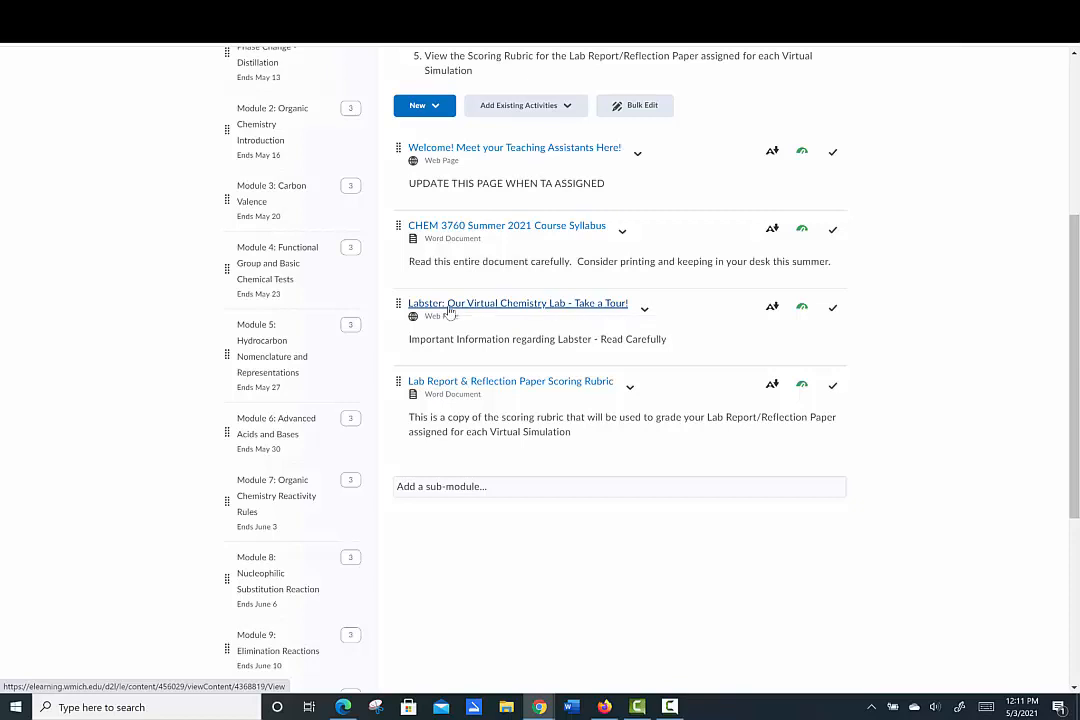
left_click(516, 302)
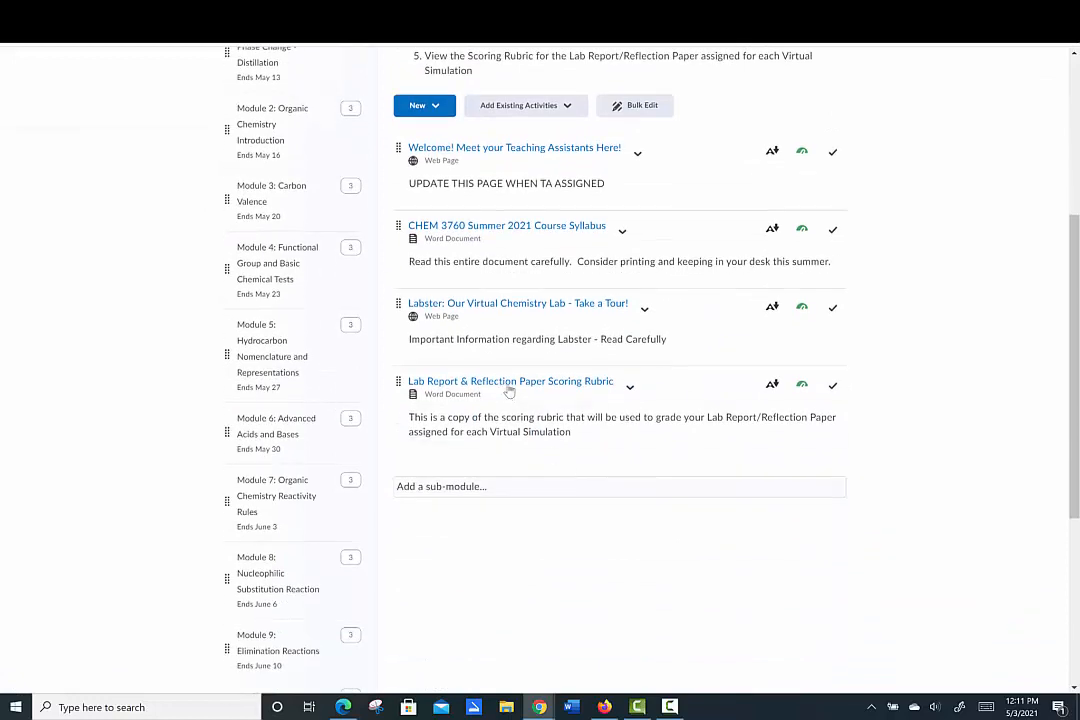
mouse_move(510, 380)
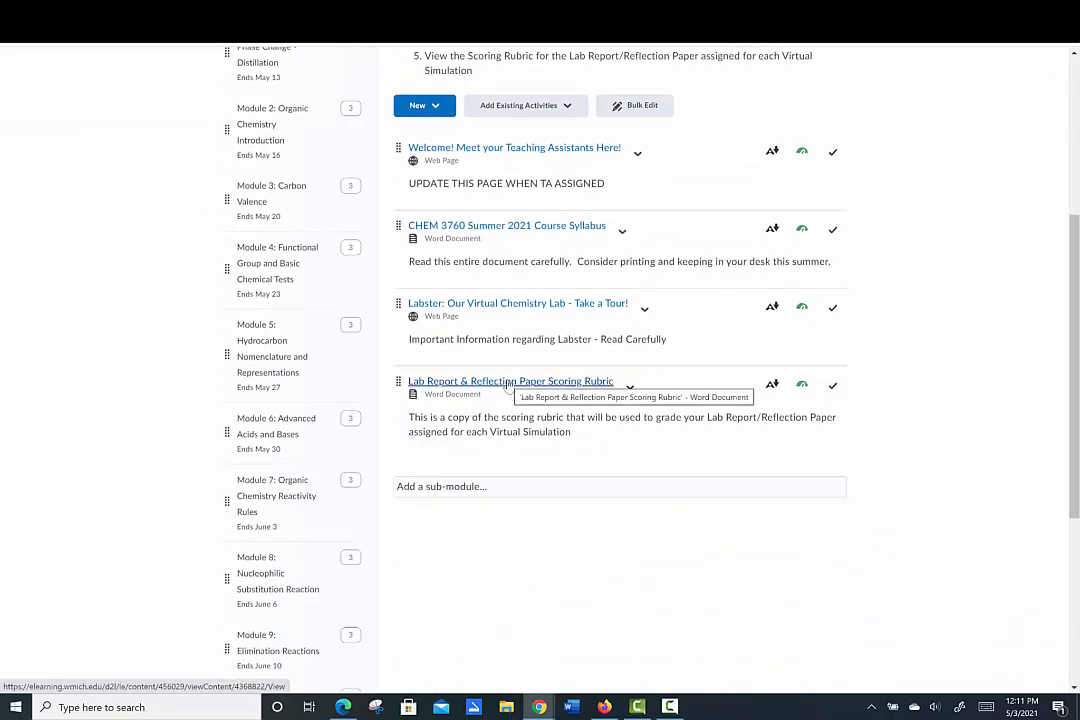
left_click(510, 380)
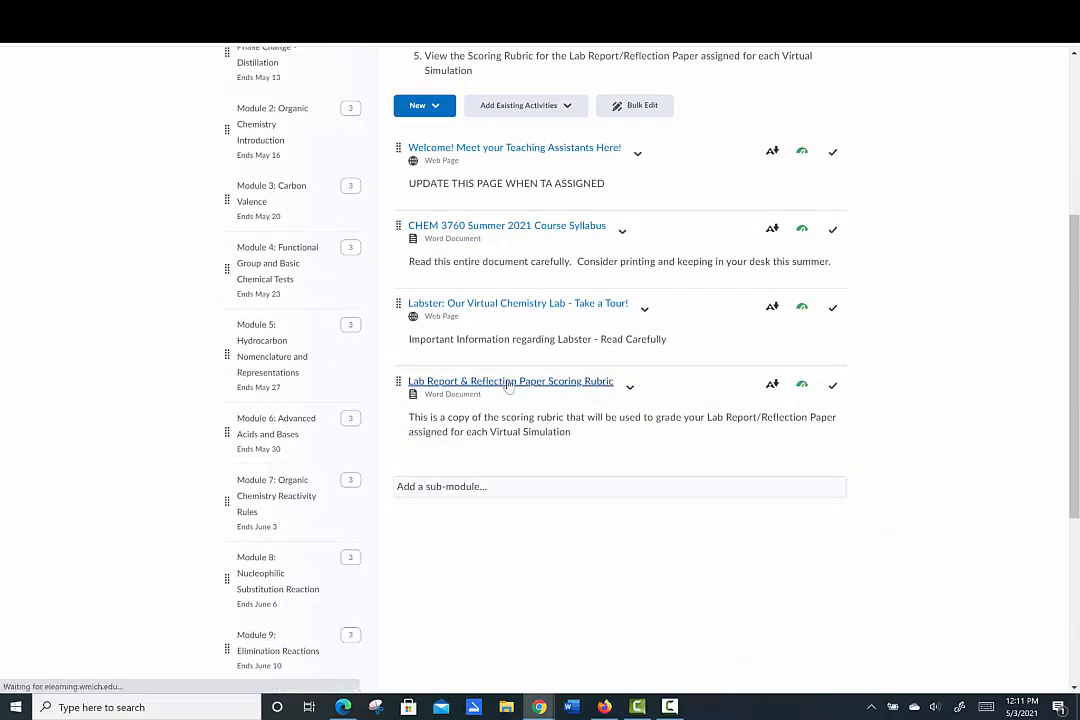
left_click(508, 380)
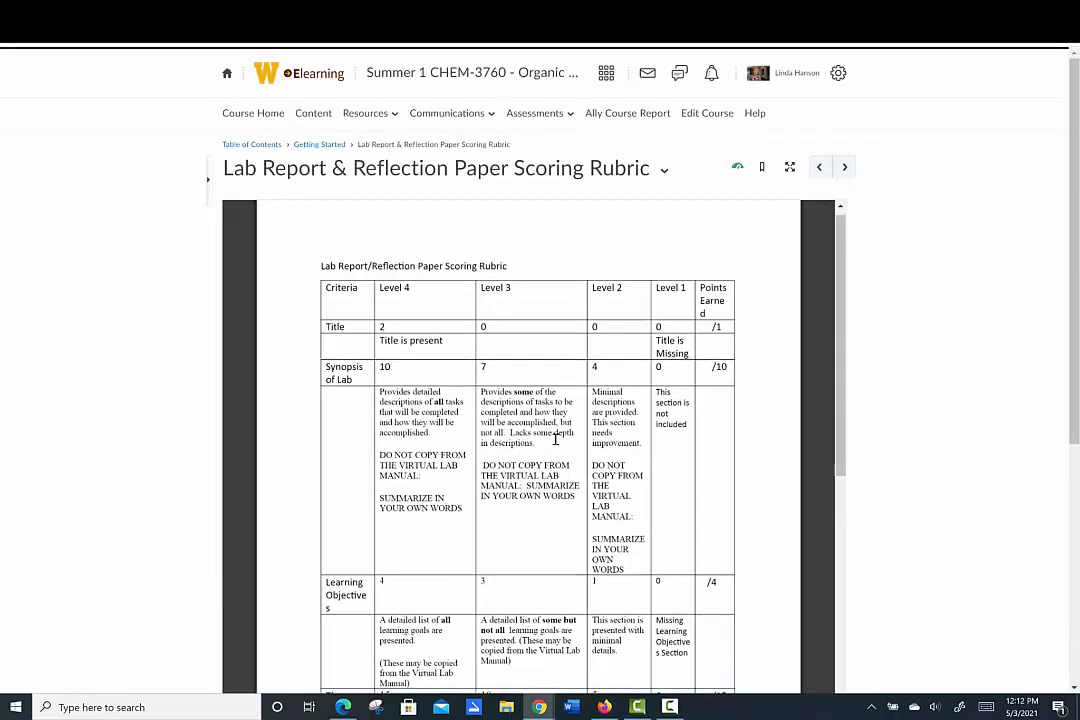
scroll("down", 3)
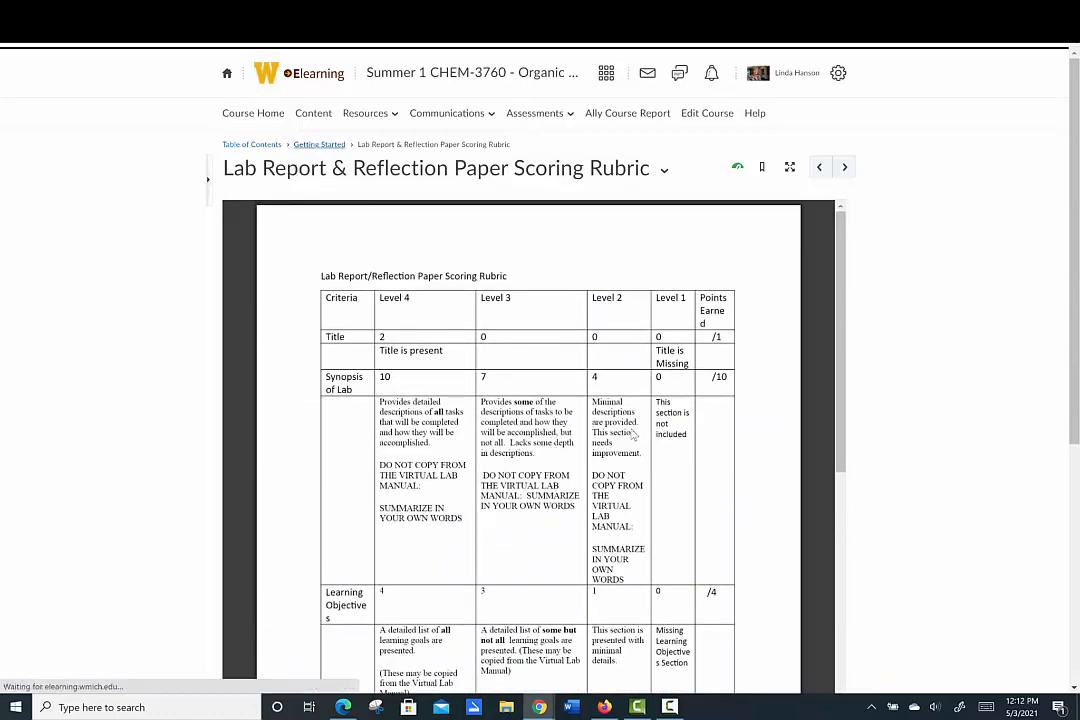
left_click(318, 144)
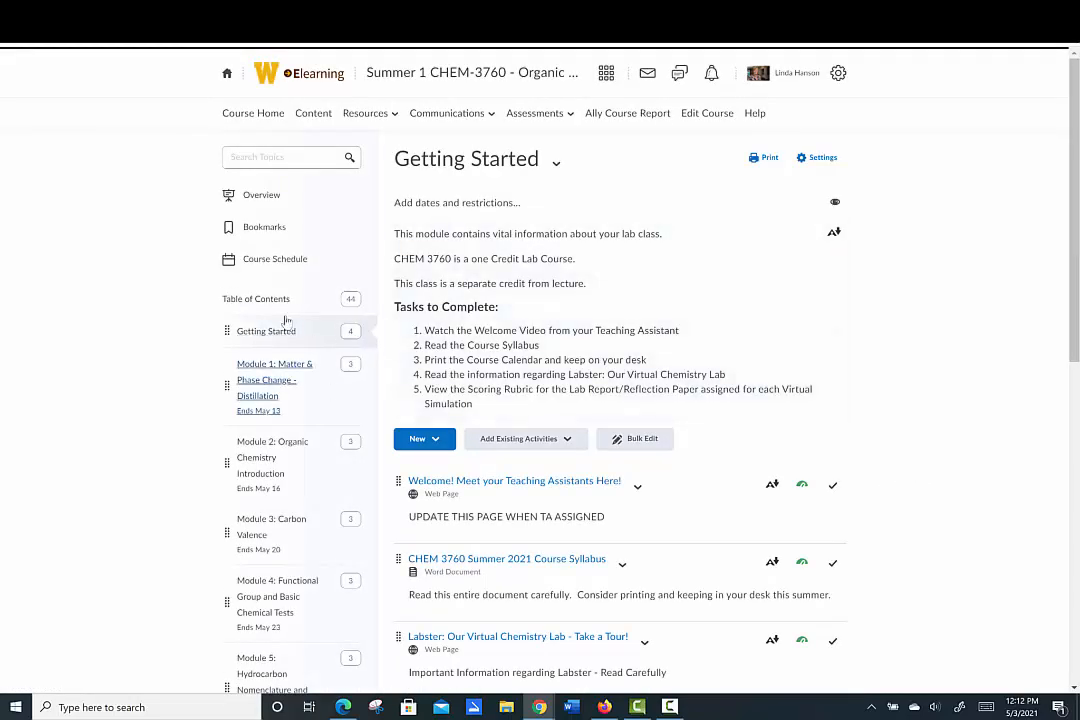
- Go to Module 1: Matter & Phase Change - Distillation with its lab manual, report and simulation items
scroll("down", 3)
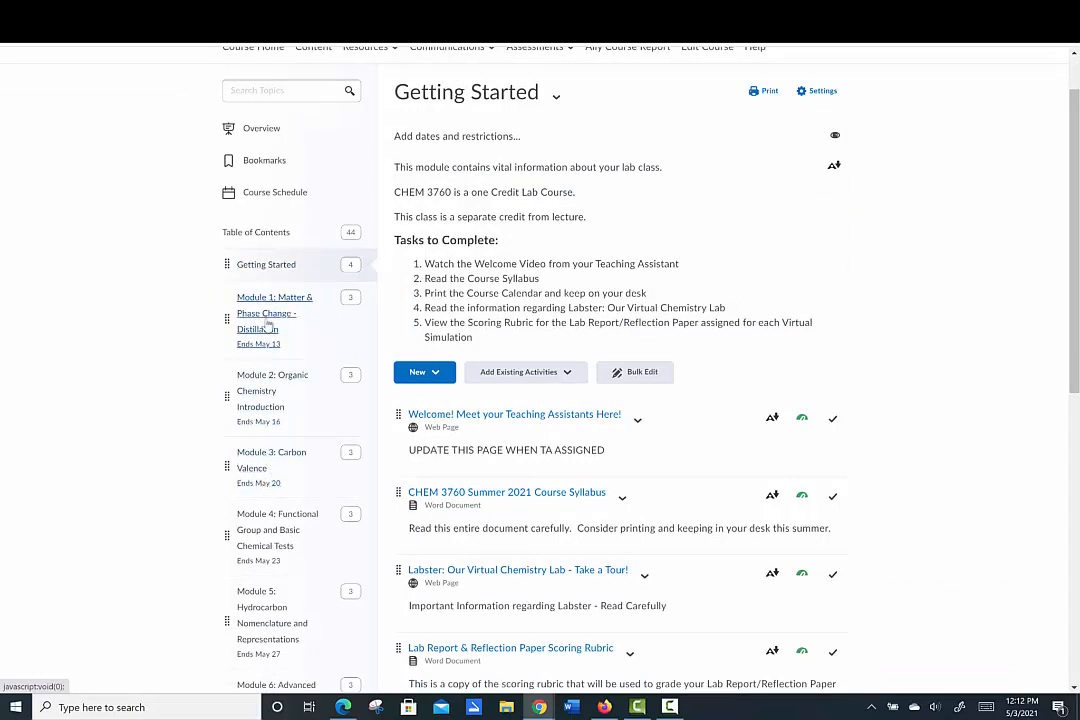
left_click(274, 312)
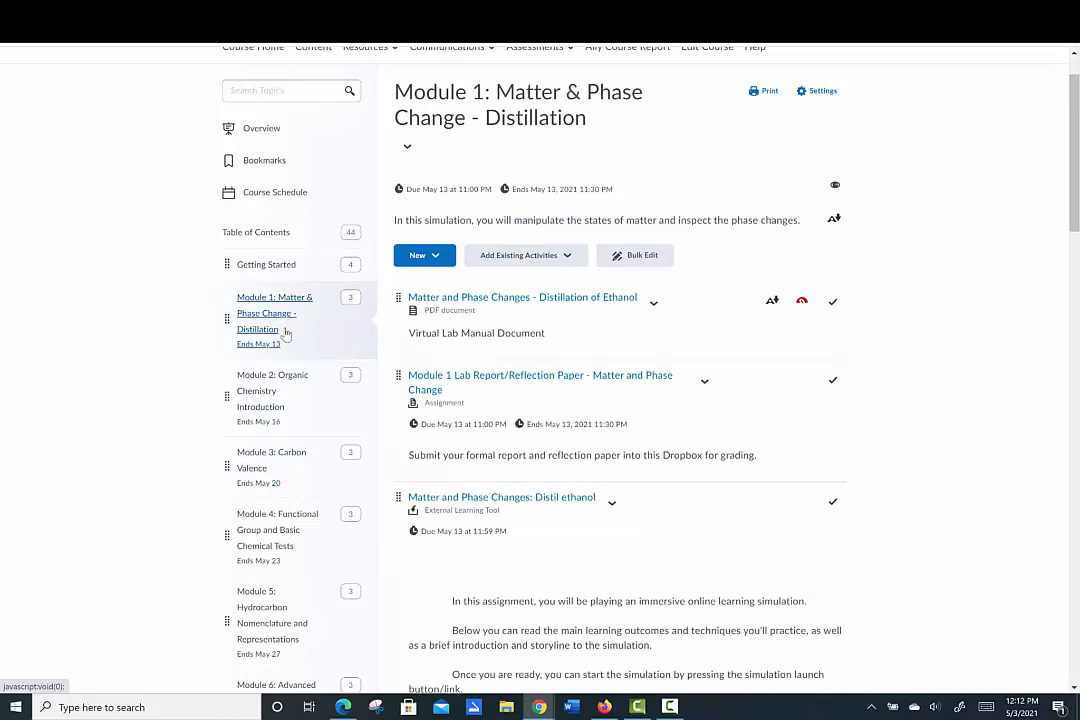
mouse_move(282, 332)
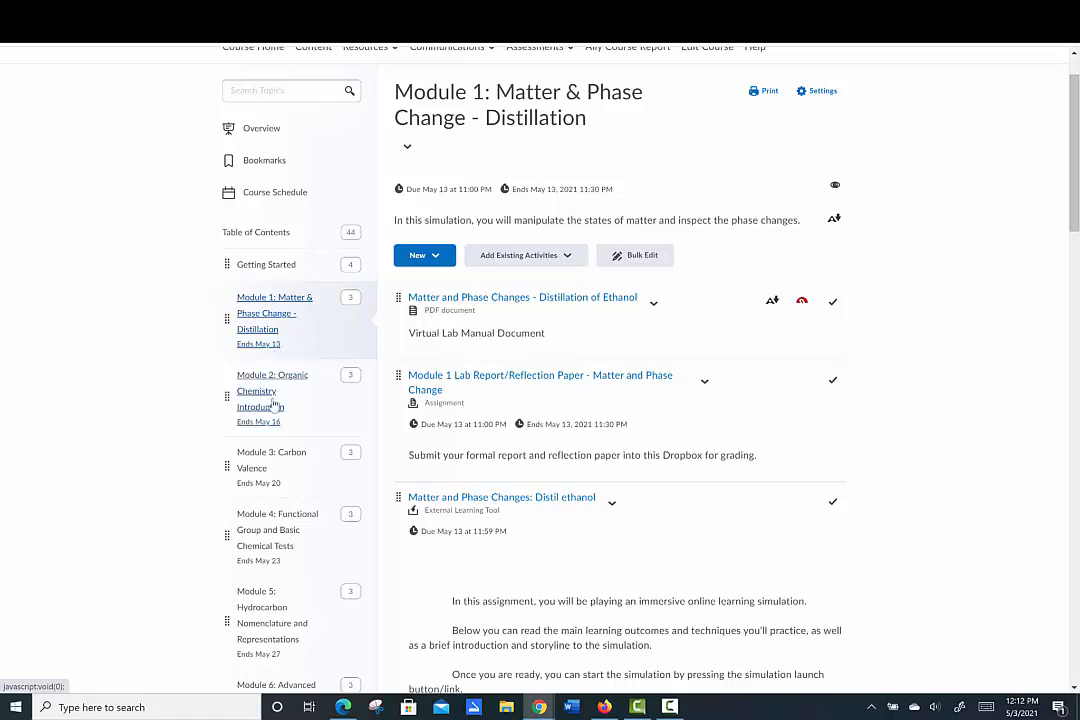
mouse_move(284, 422)
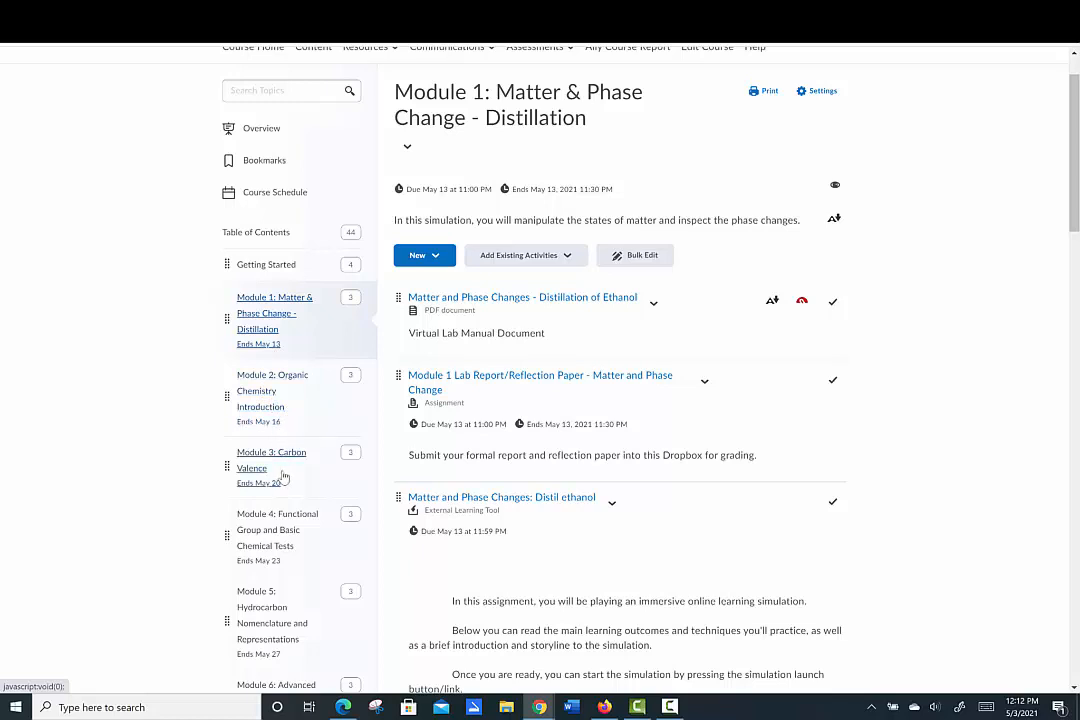
mouse_move(262, 516)
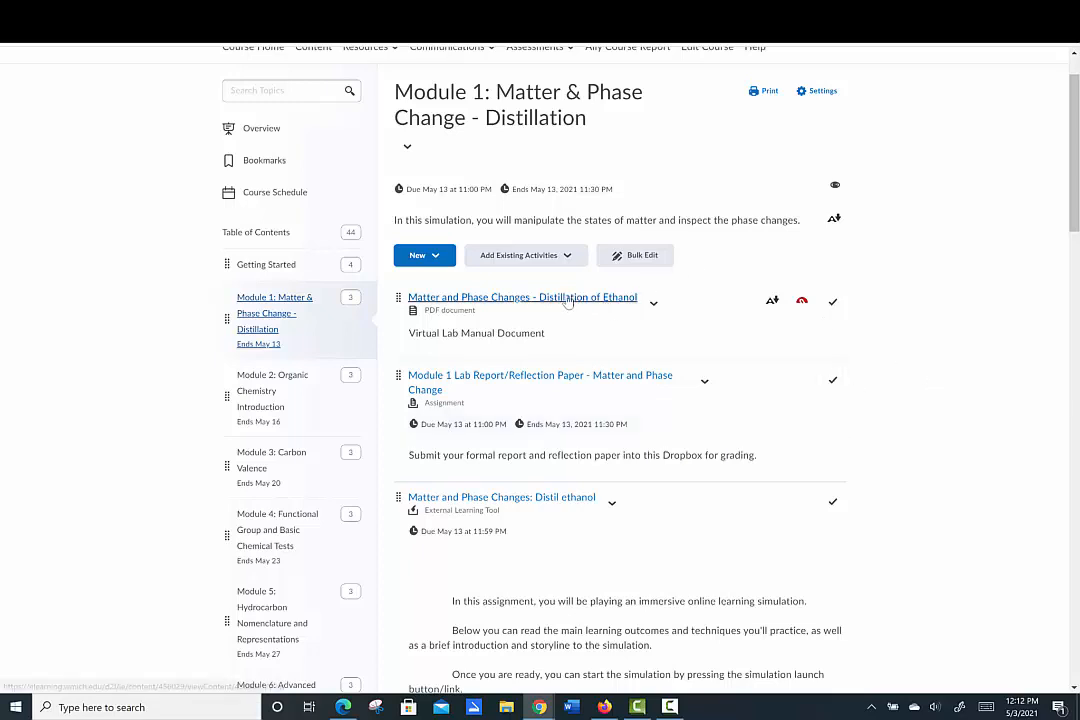
mouse_move(550, 332)
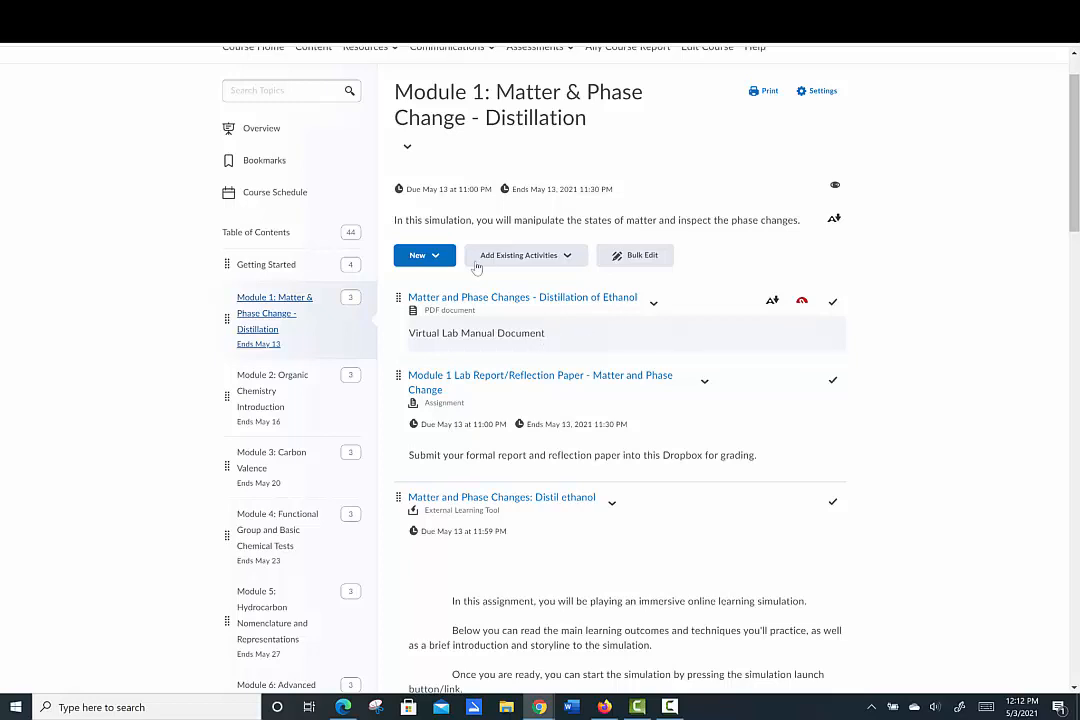
mouse_move(490, 296)
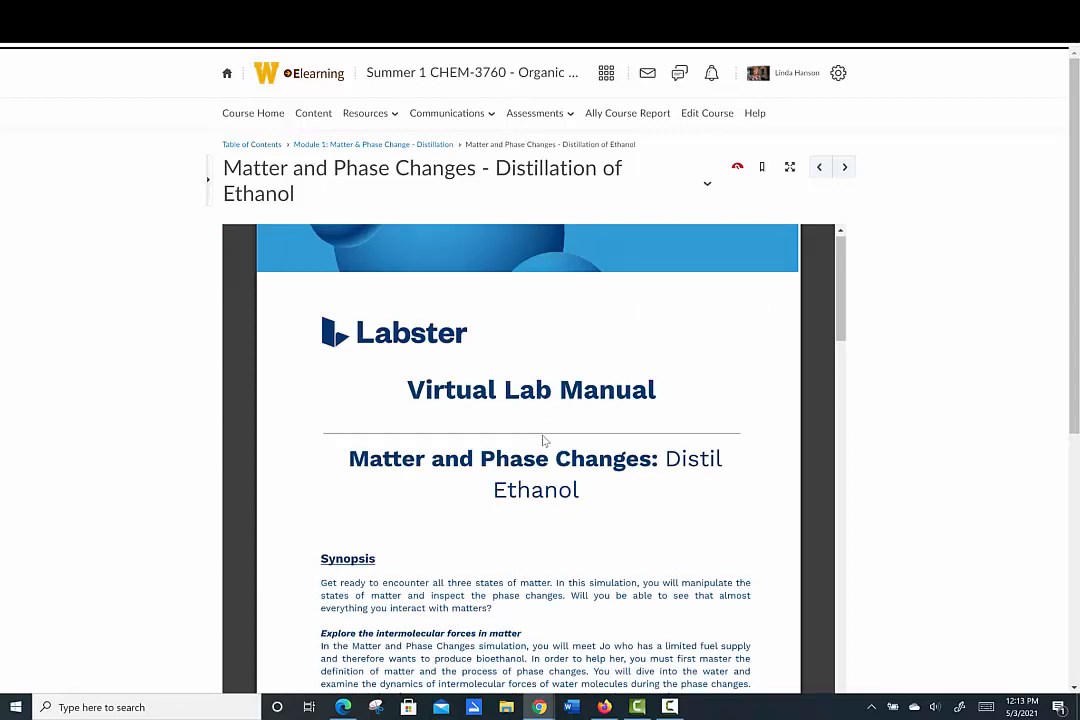
- Page down through the Distillation of Ethanol virtual lab manual to its theory section
scroll("down", 3)
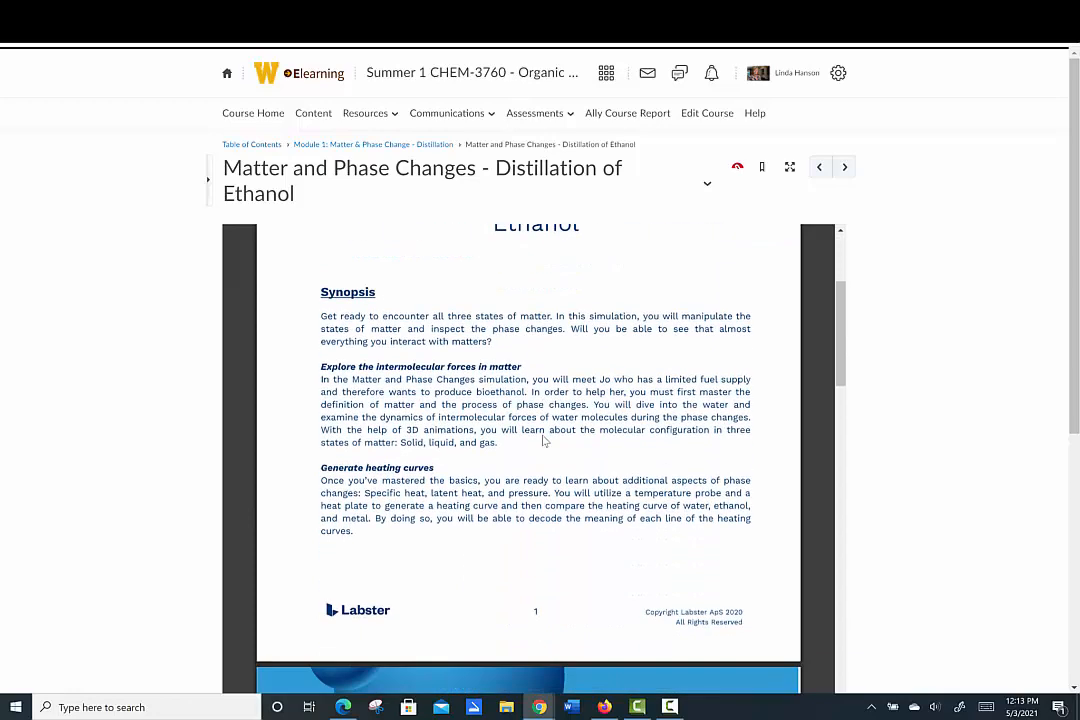
scroll("down", 3)
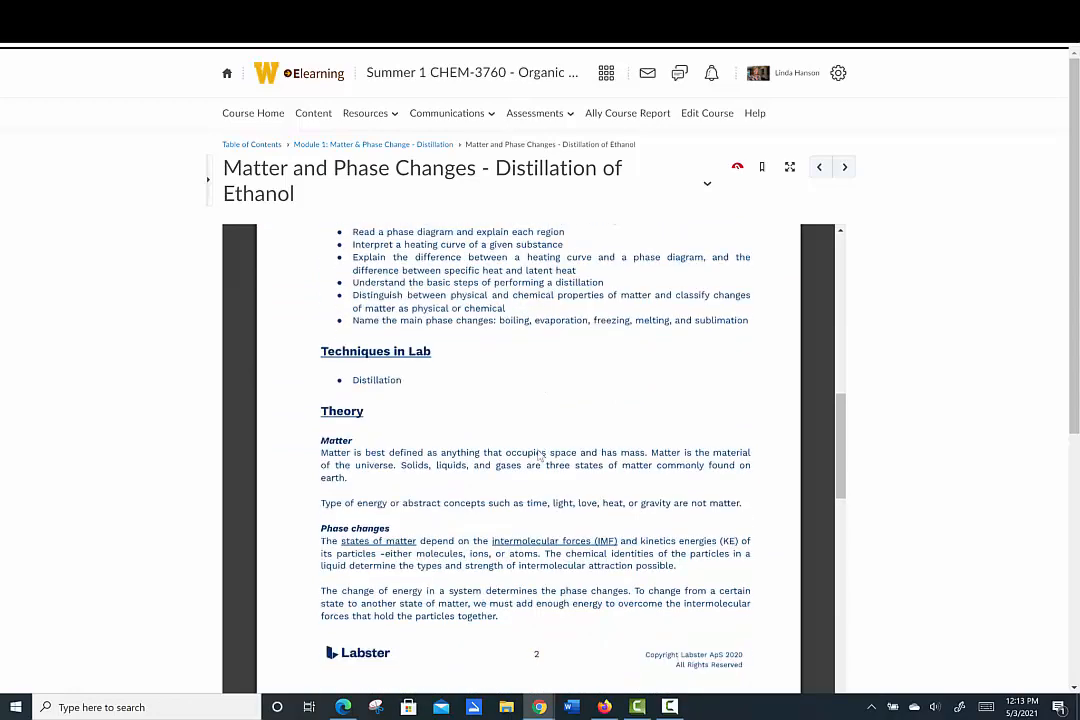
scroll("down", 3)
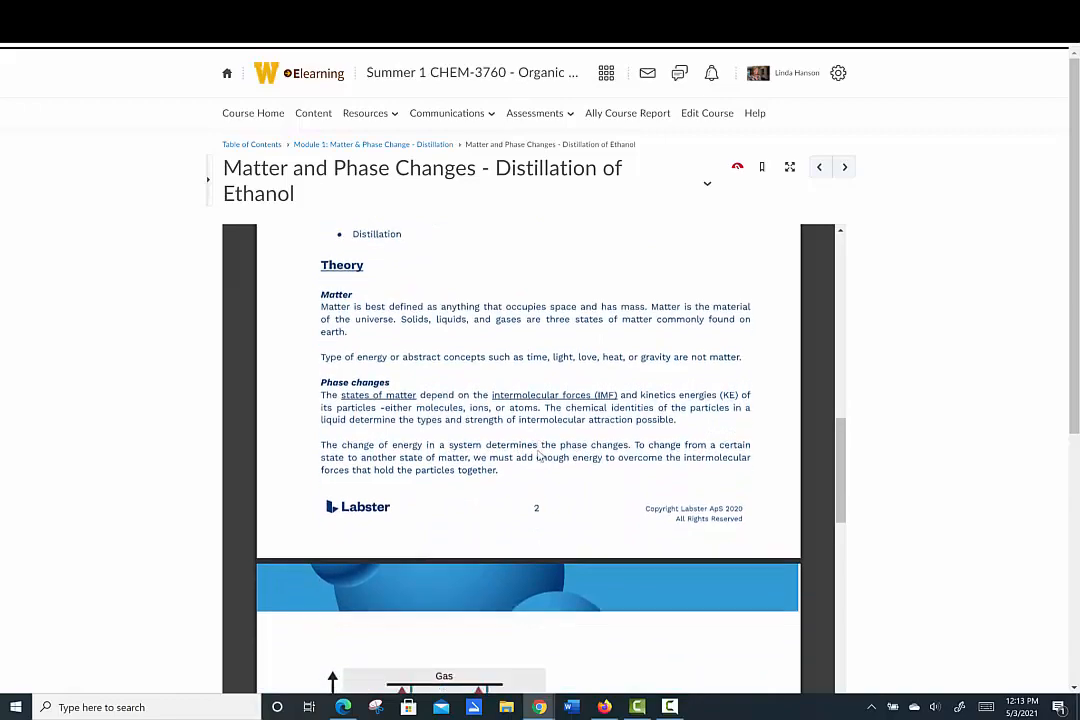
scroll("down", 3)
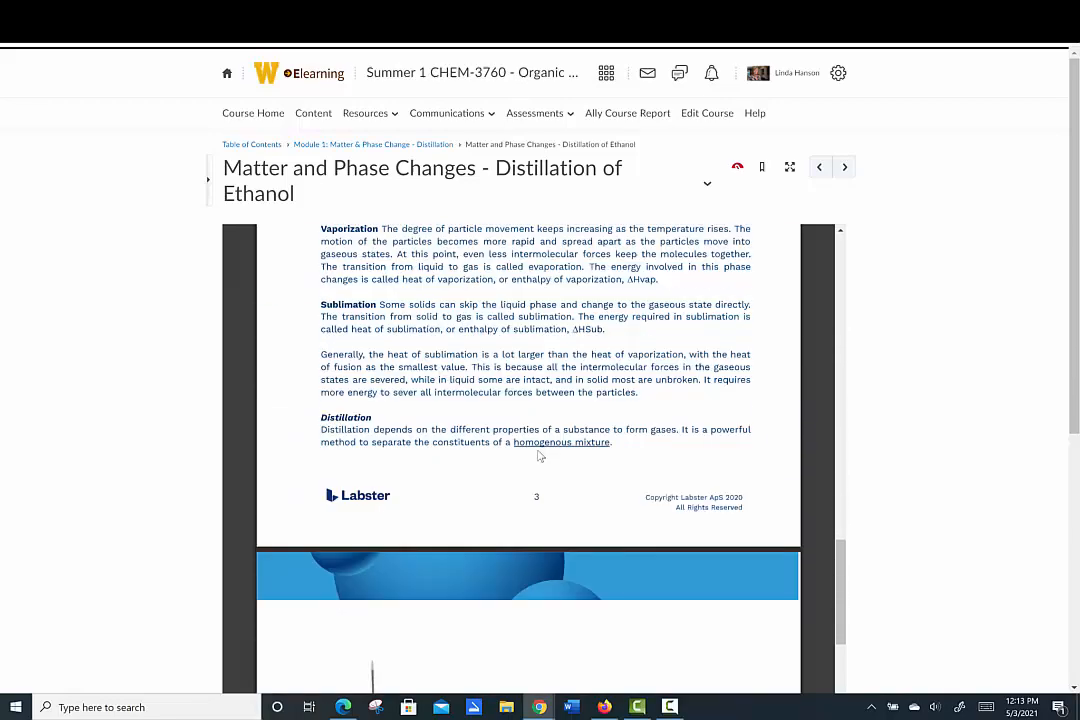
scroll("down", 3)
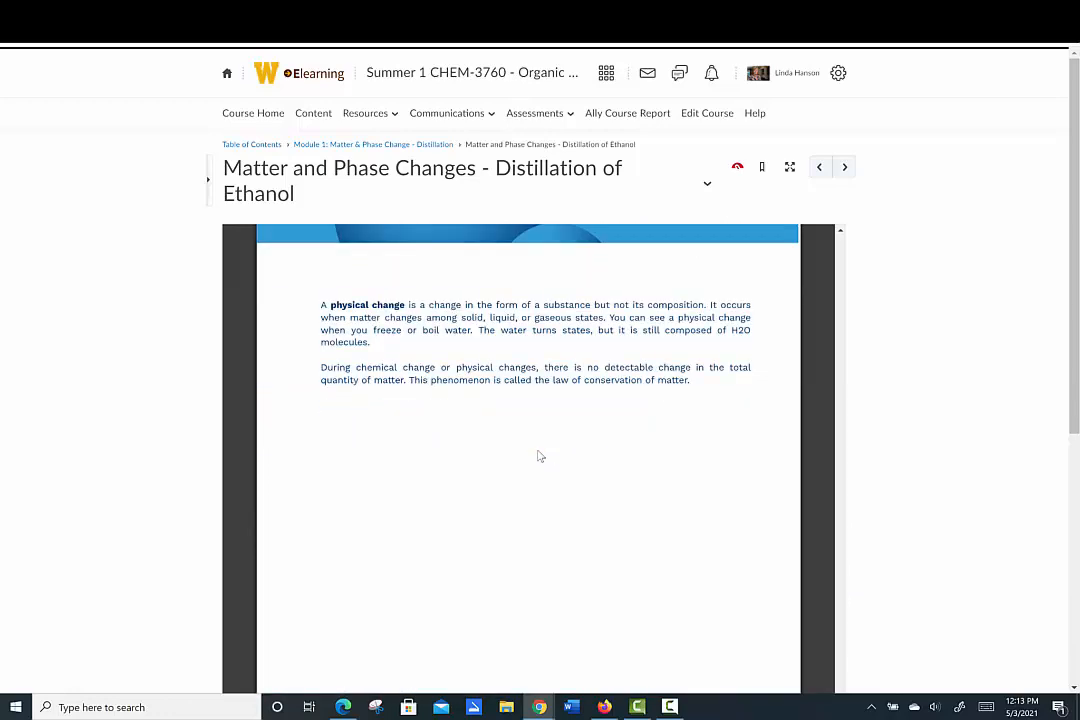
scroll("down", 3)
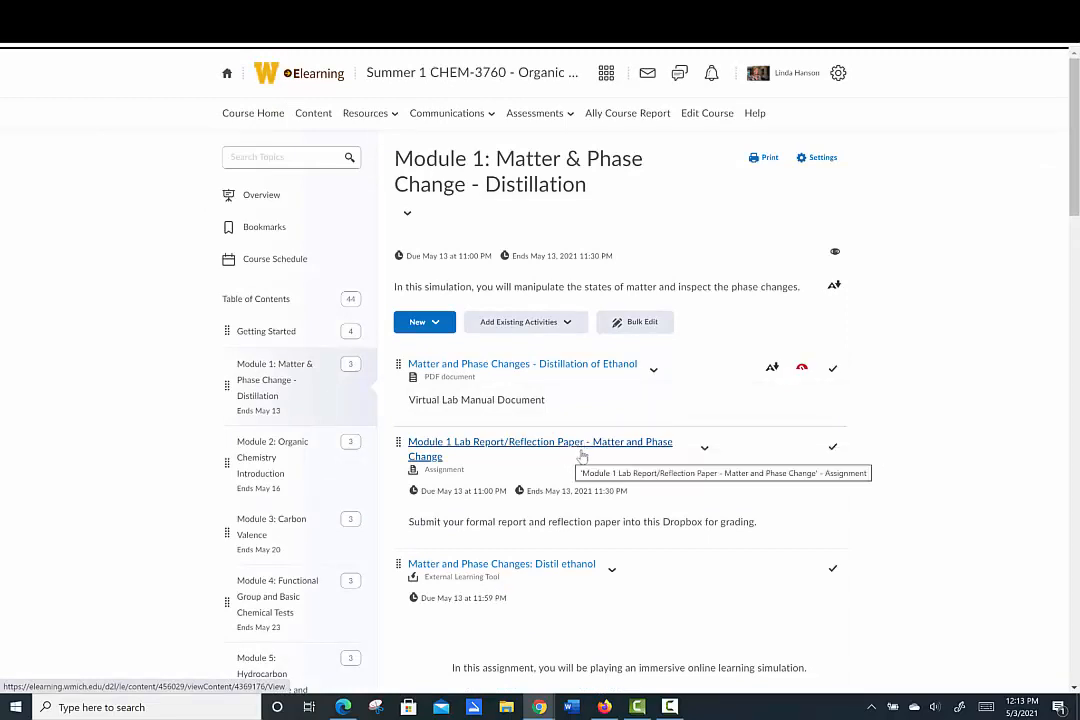
- Scroll the Module 1 list down to the Matter and Phase Changes: Distil ethanol item
scroll("down", 3)
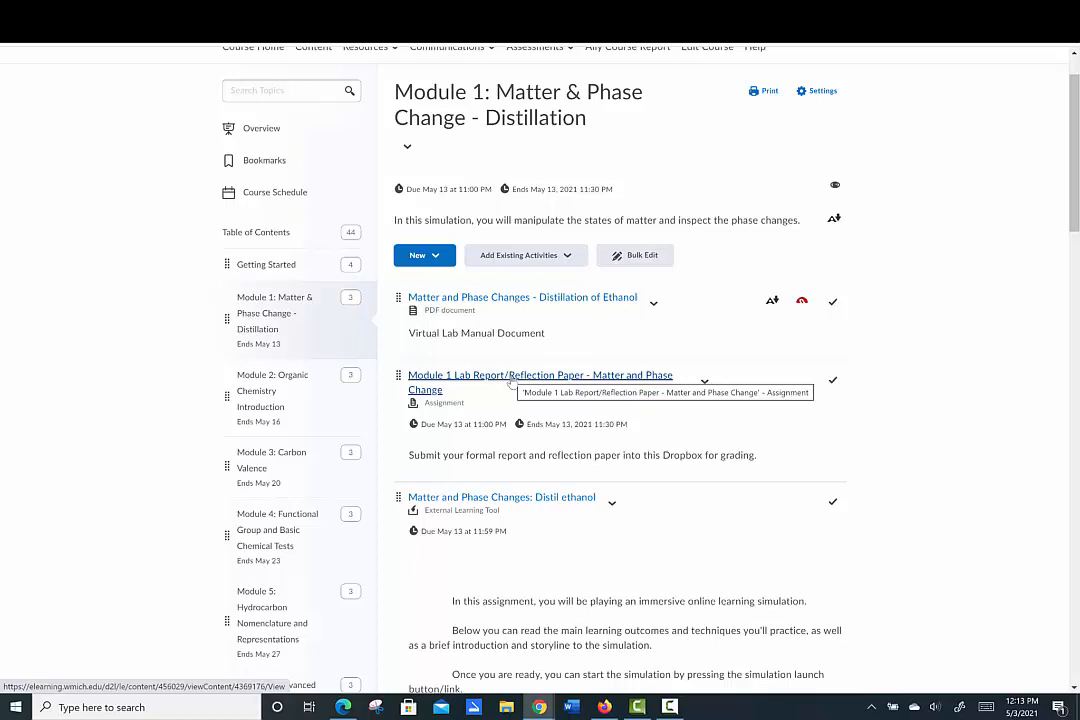
scroll("down", 3)
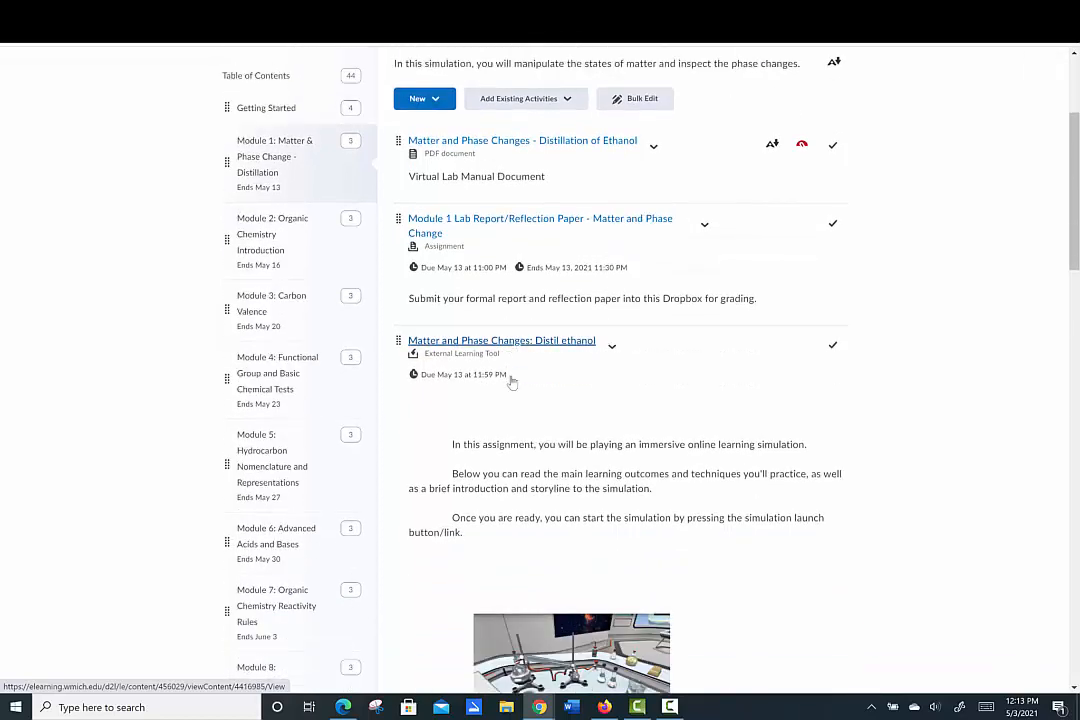
scroll("down", 3)
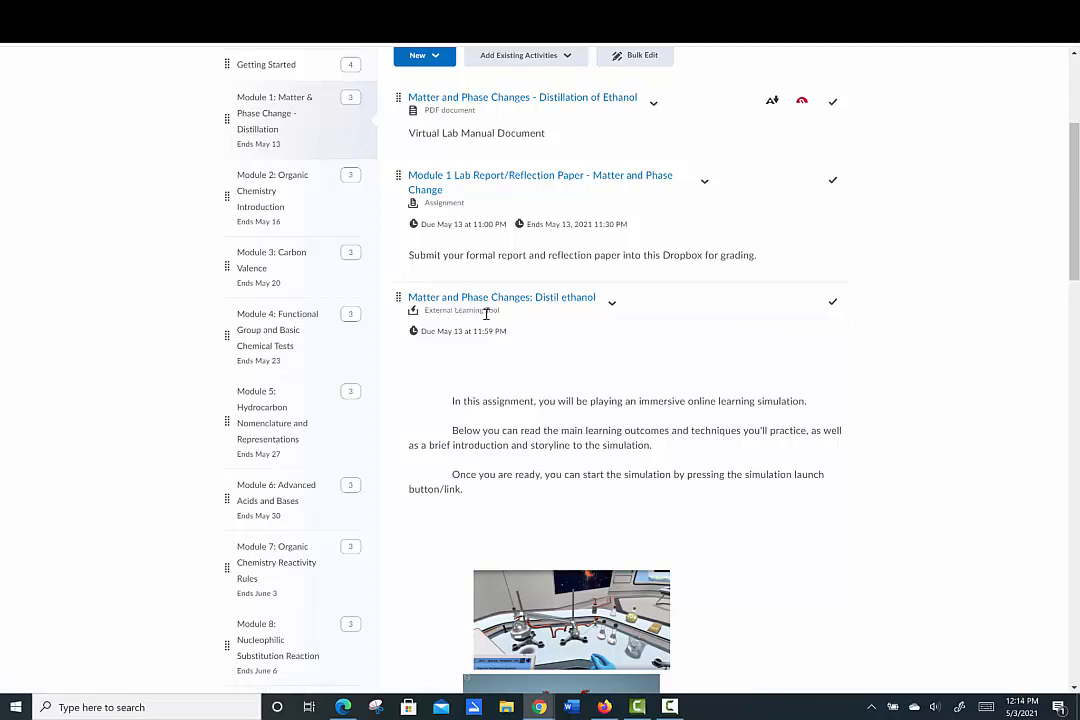
mouse_move(500, 296)
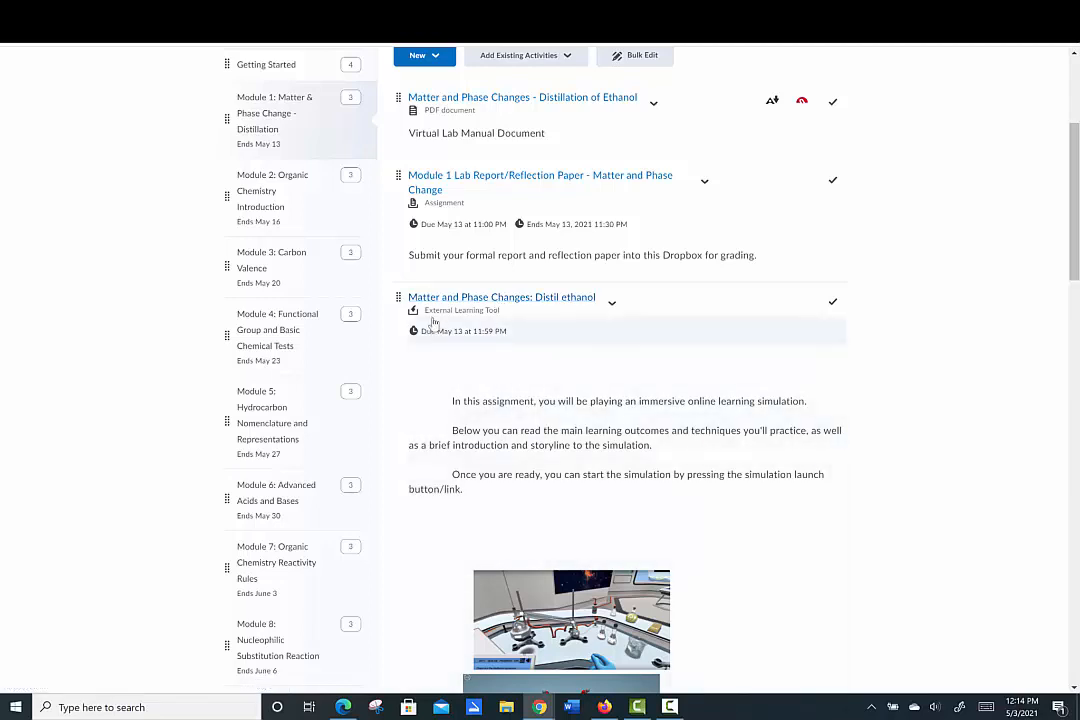
mouse_move(500, 296)
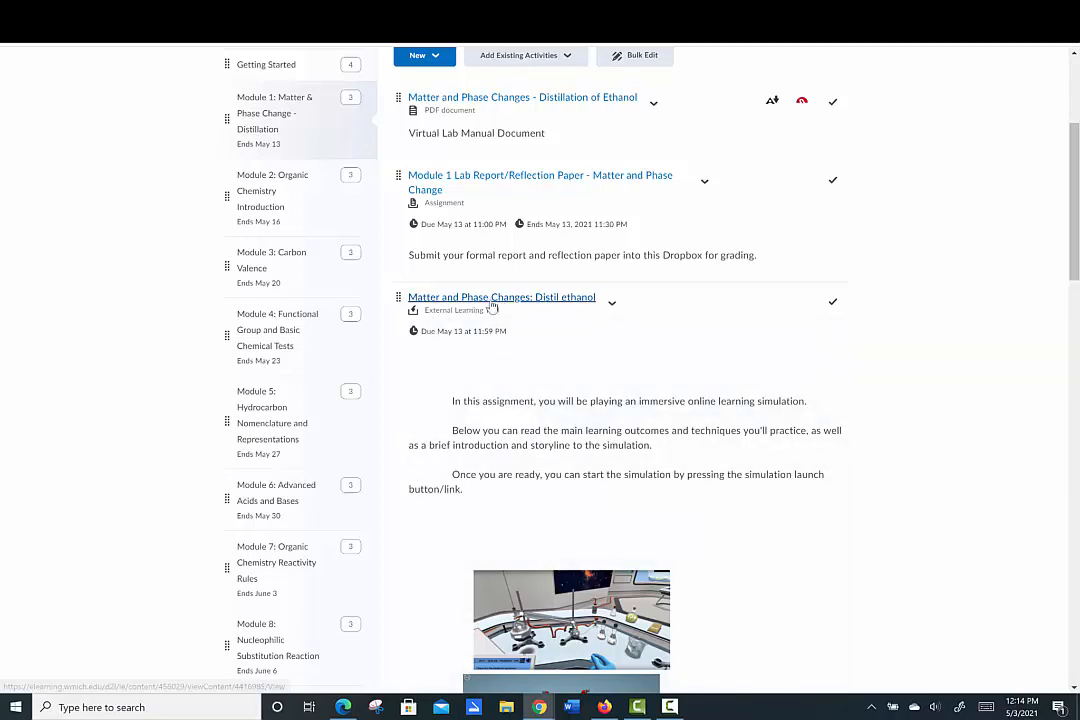
- Launch the Matter and Phase Changes: Distil ethanol Labster simulation and let it load
left_click(500, 296)
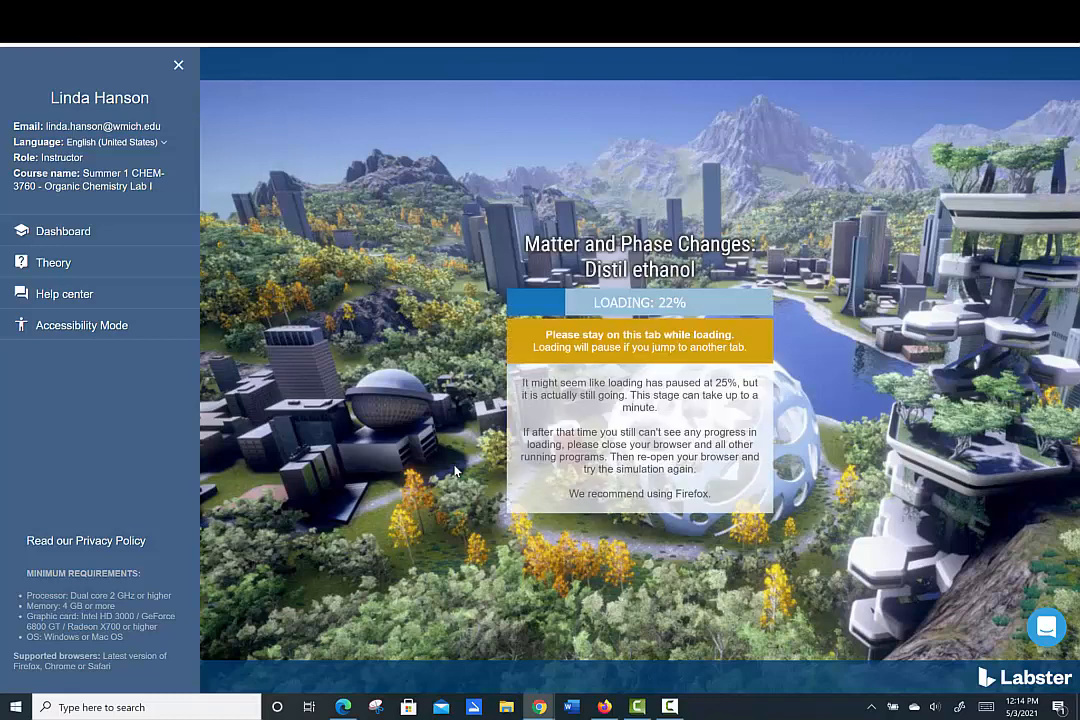
mouse_move(462, 444)
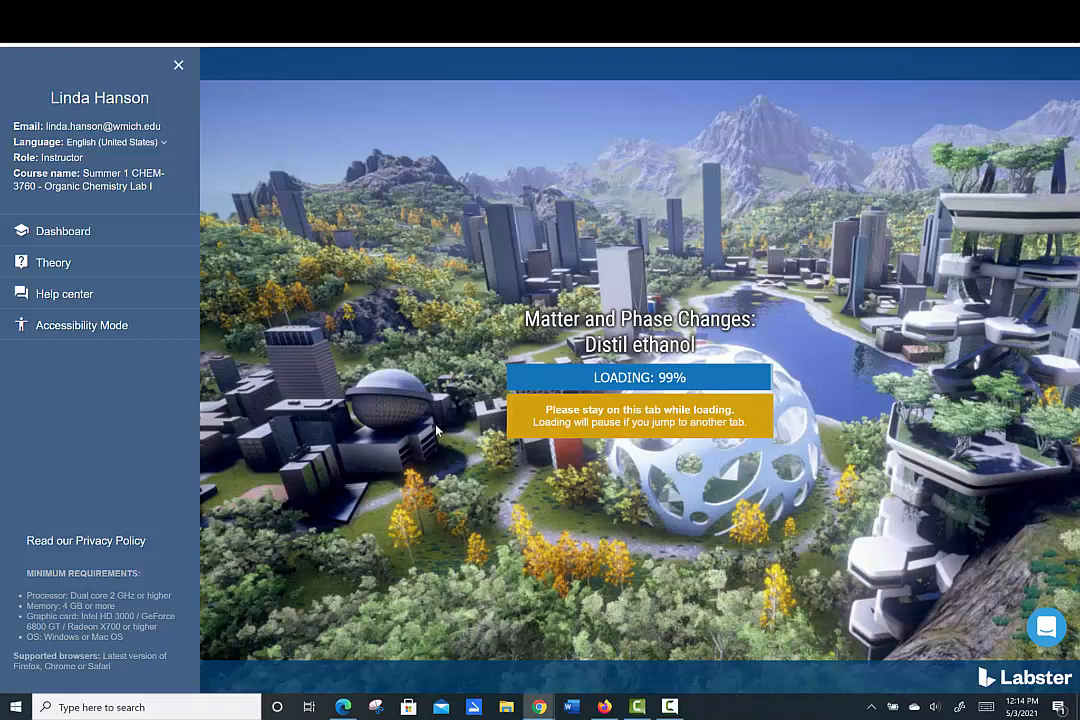
mouse_move(472, 468)
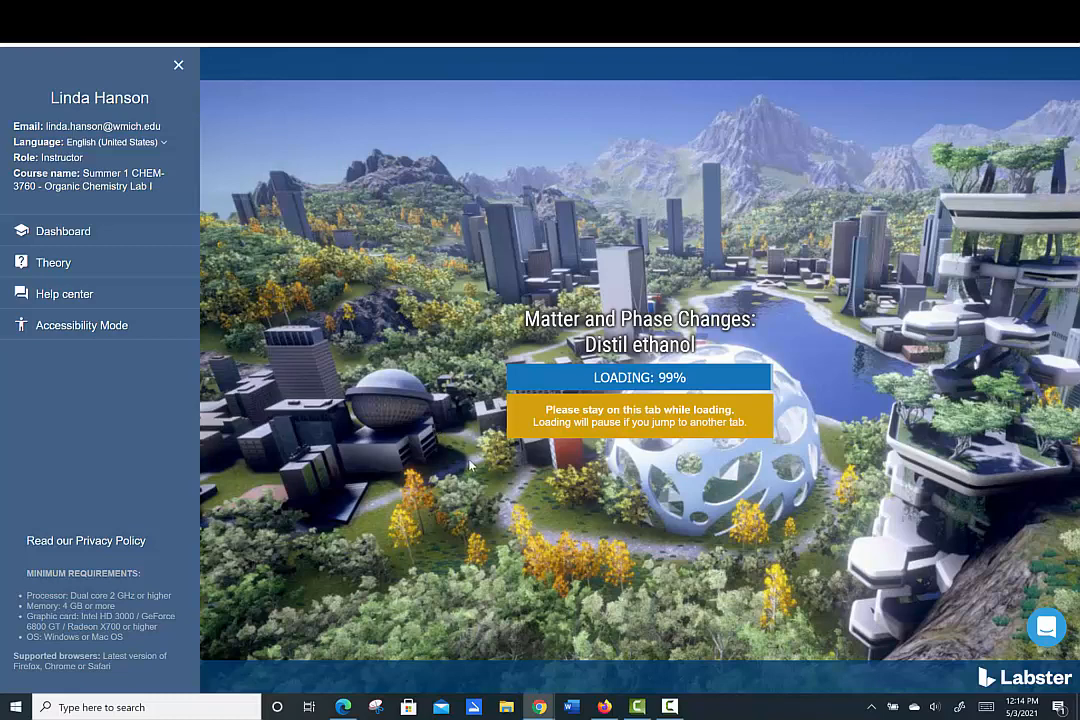
mouse_move(448, 372)
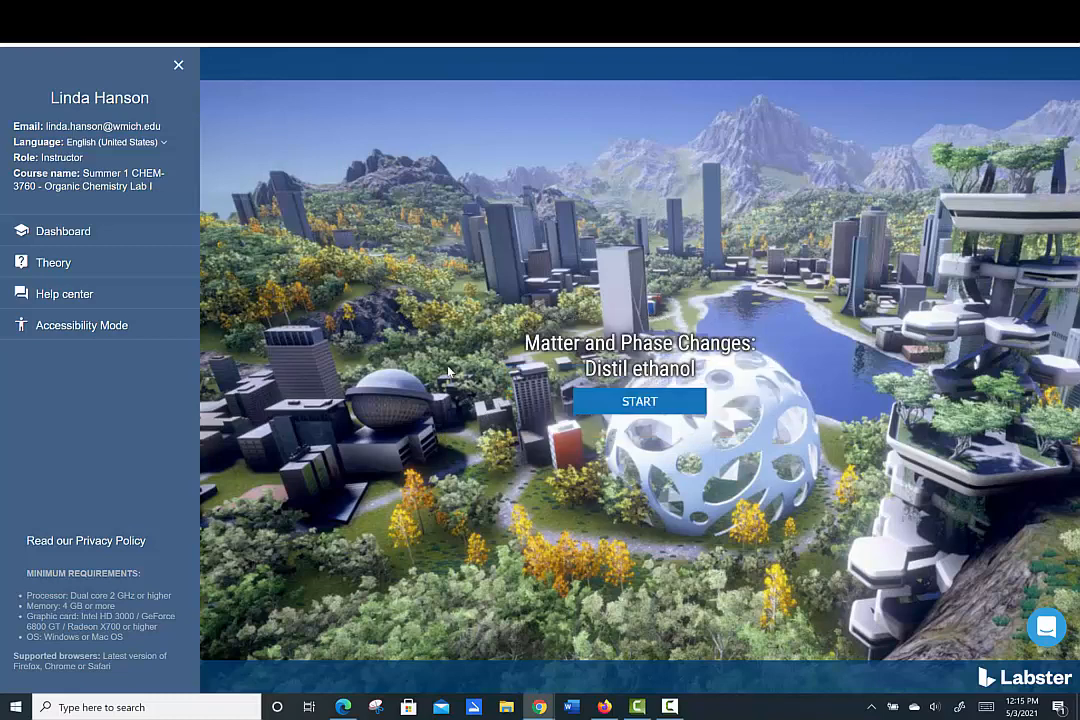
mouse_move(656, 402)
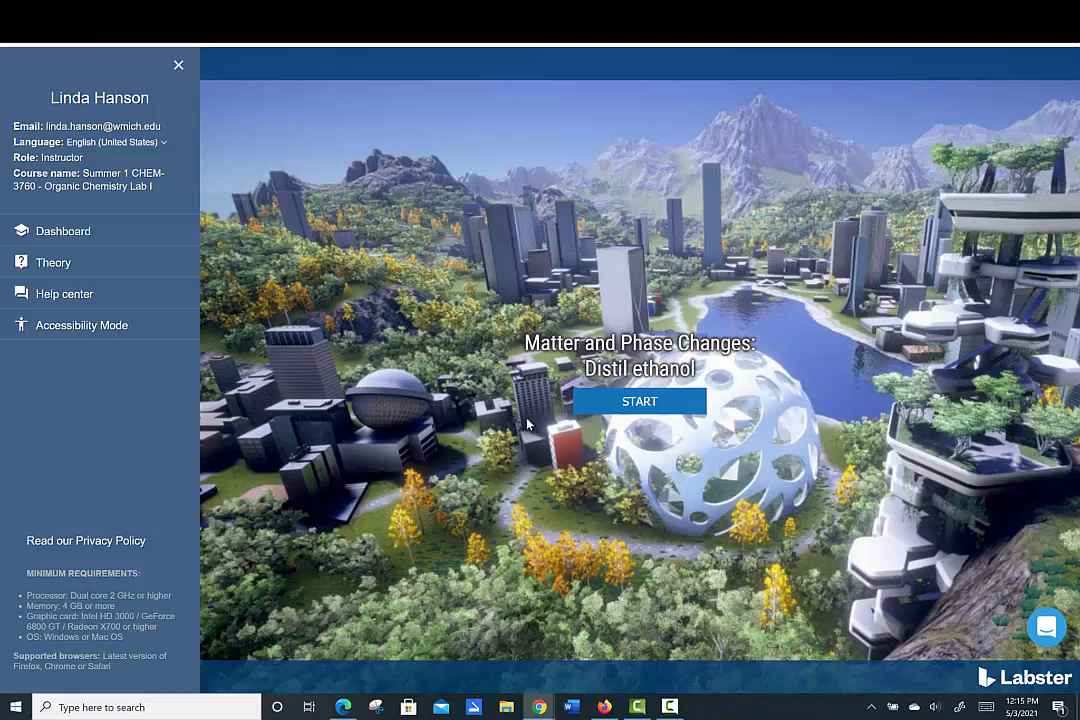
mouse_move(530, 424)
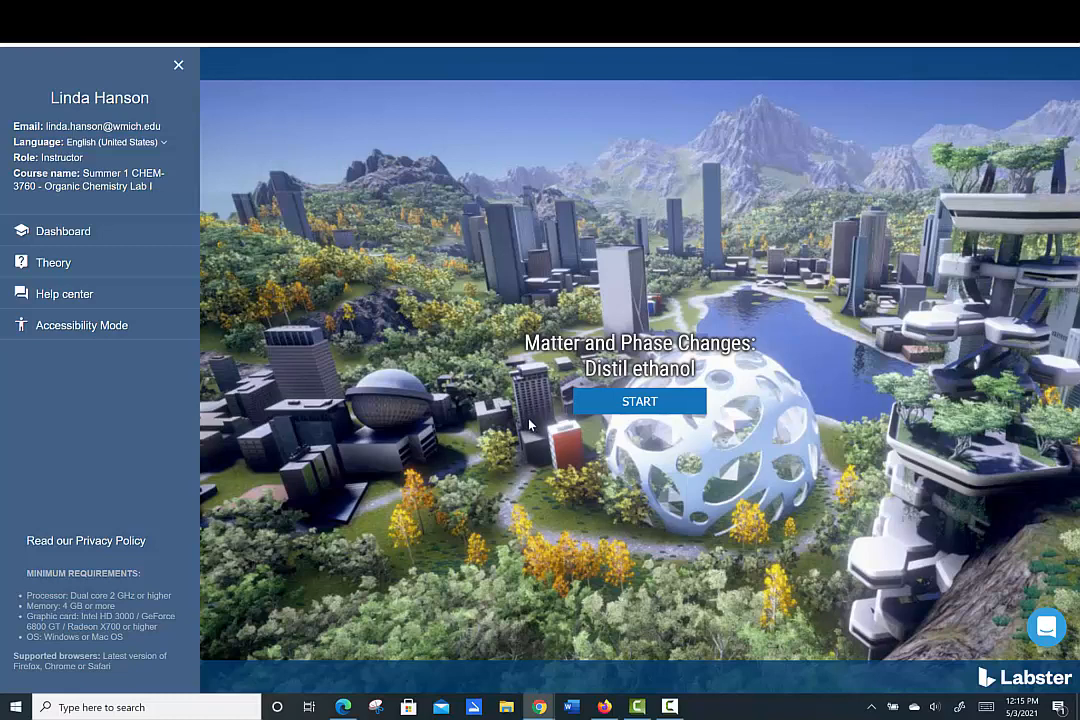
mouse_move(378, 316)
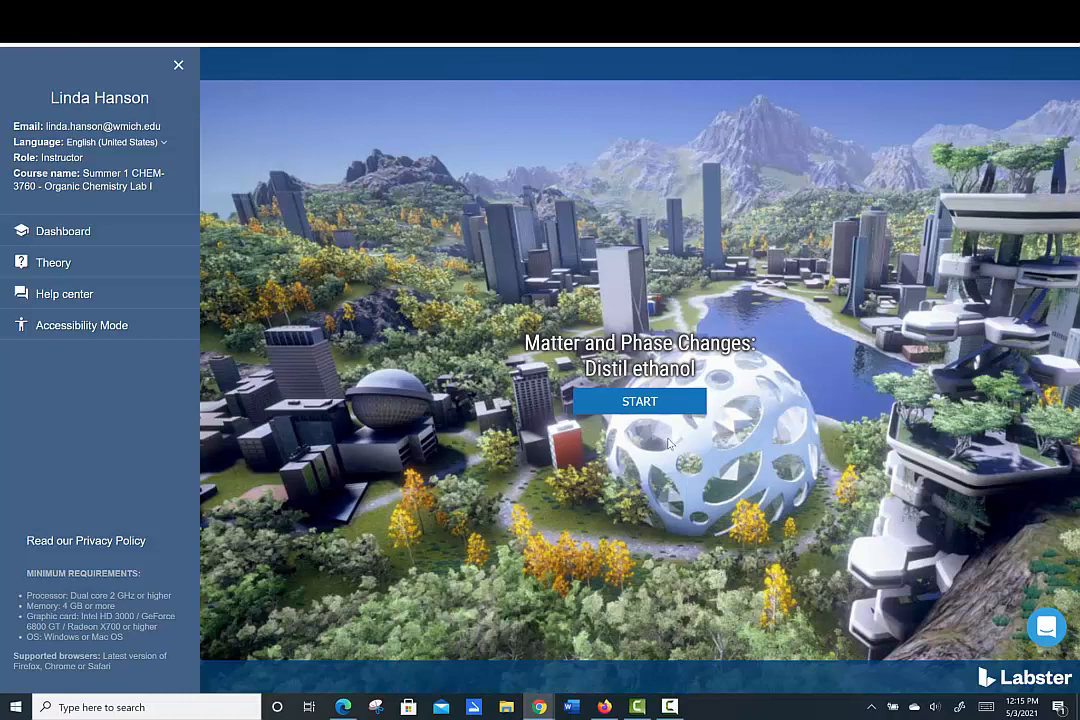
mouse_move(700, 464)
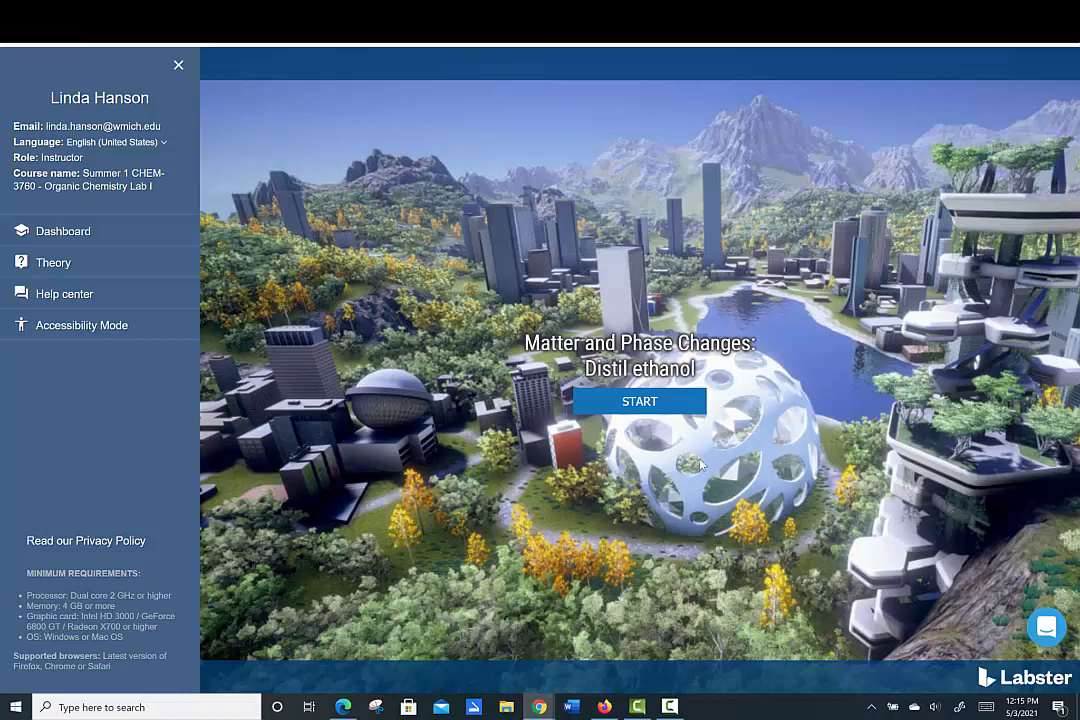
mouse_move(498, 444)
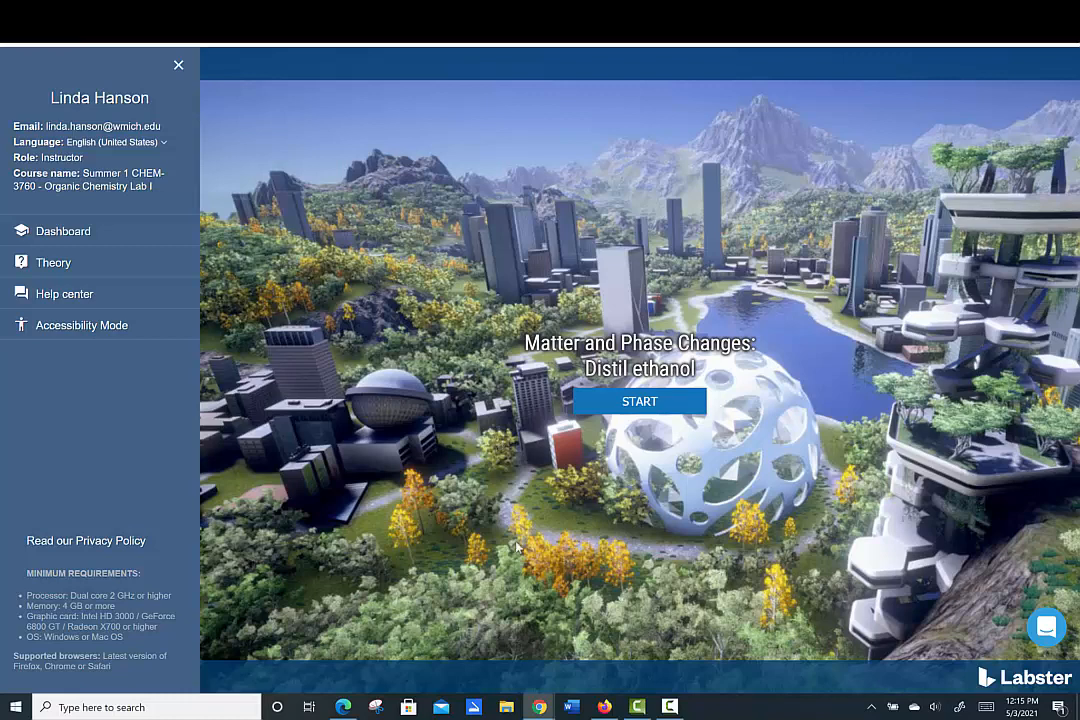
left_click(668, 708)
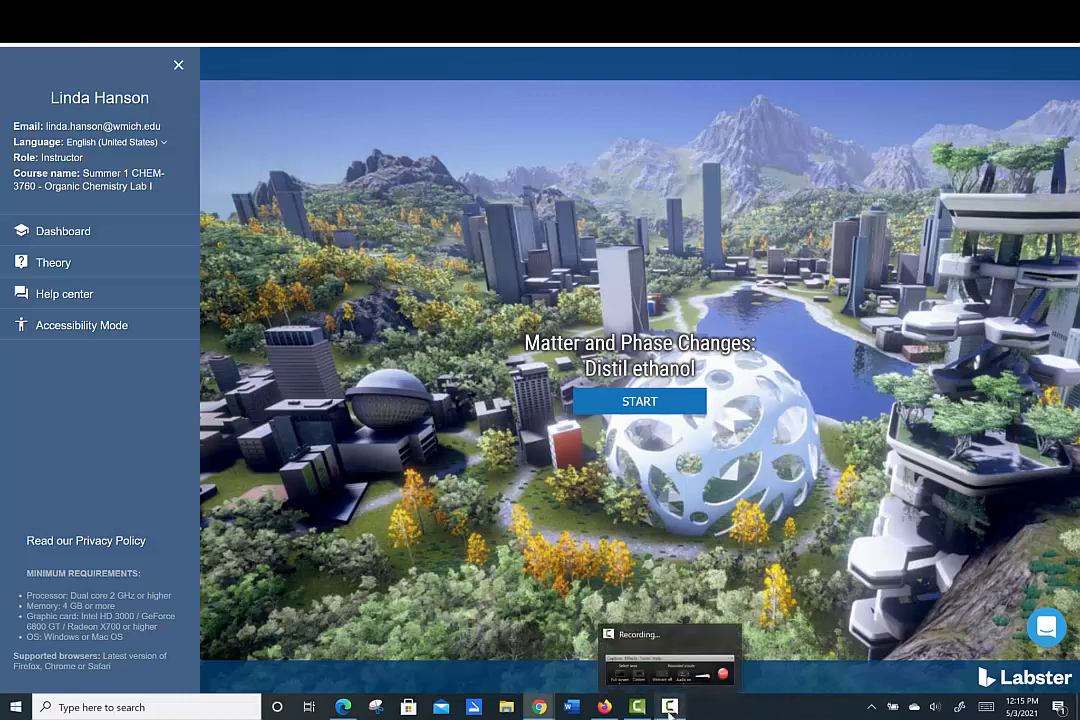